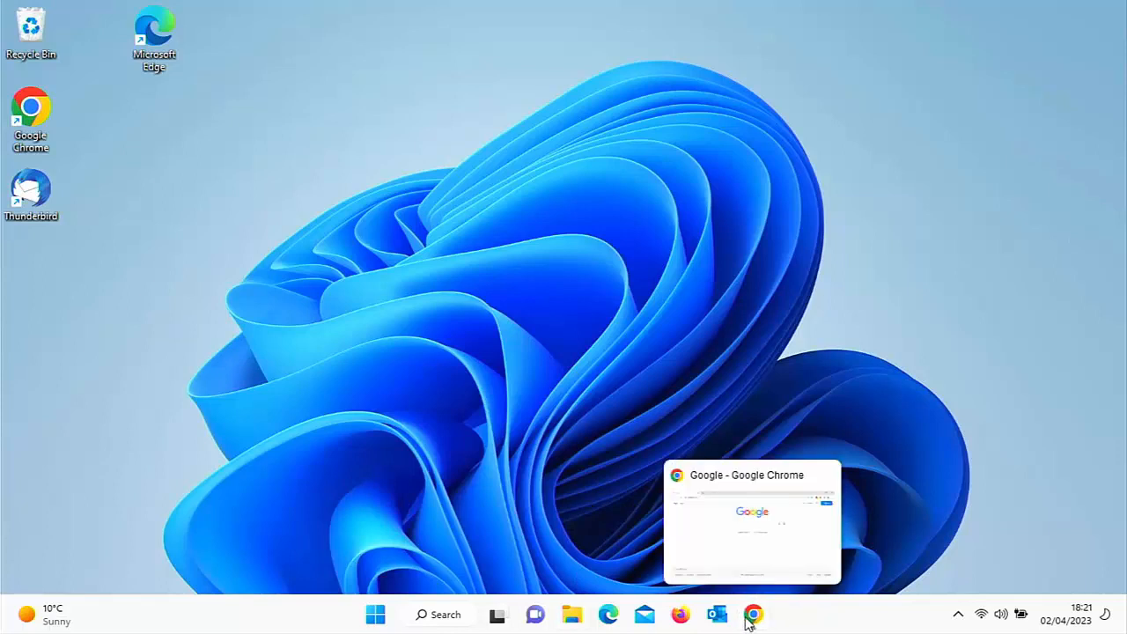
mouse_move(743, 581)
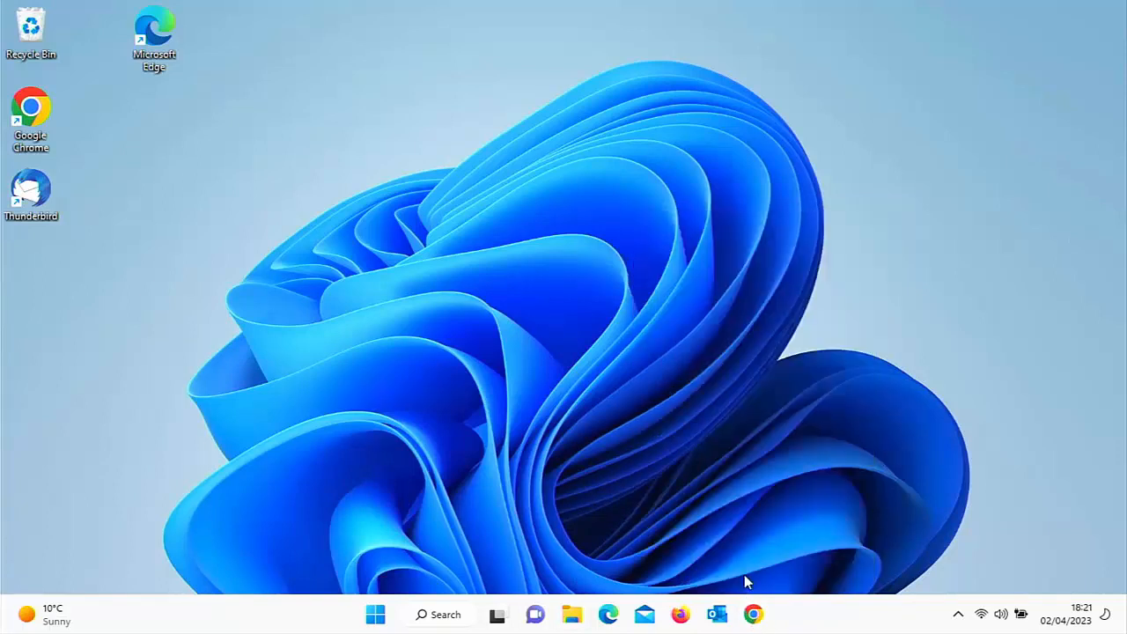
Step: Restore the Chrome window showing Google and maximize it to fill the screen
click(753, 613)
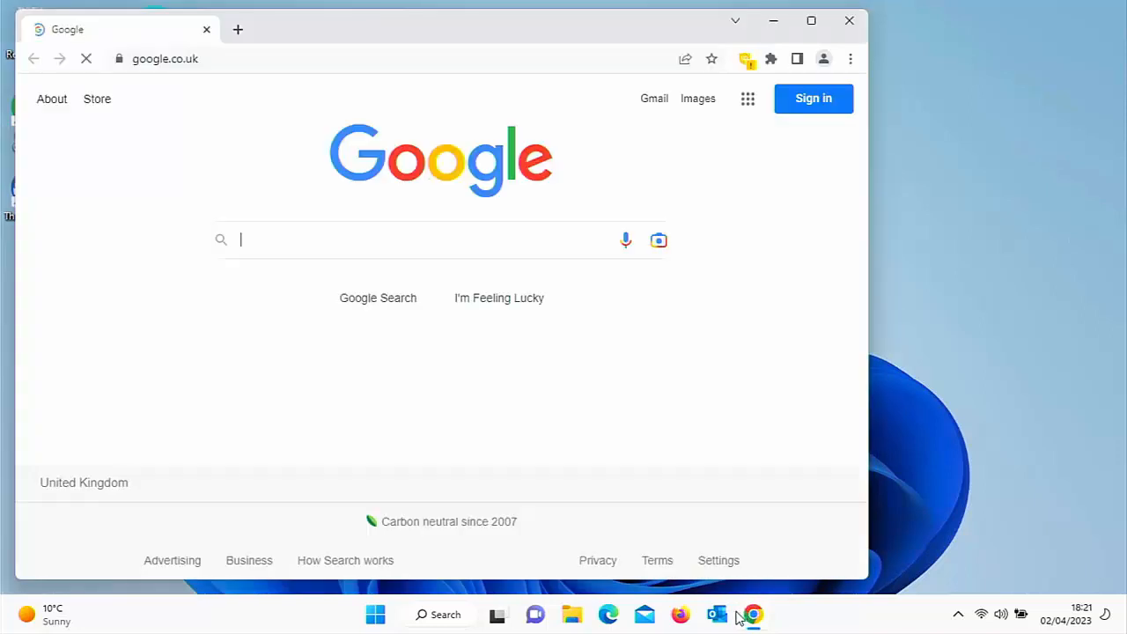
mouse_move(717, 613)
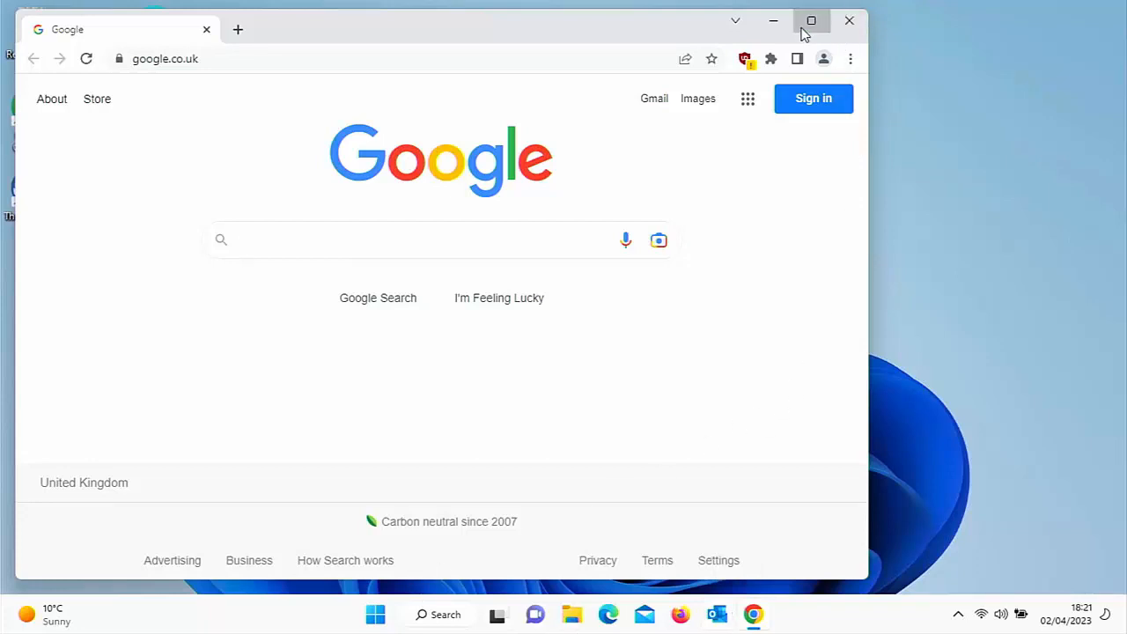
click(810, 21)
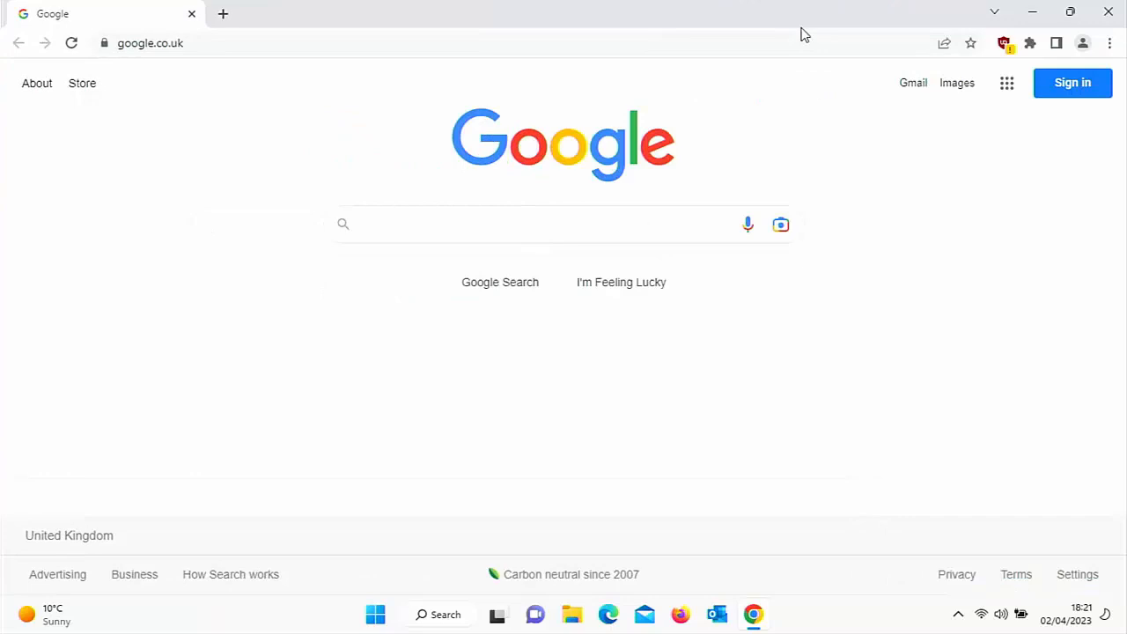
Step: Bring up the uBlock Origin popup over the Google home page
click(564, 223)
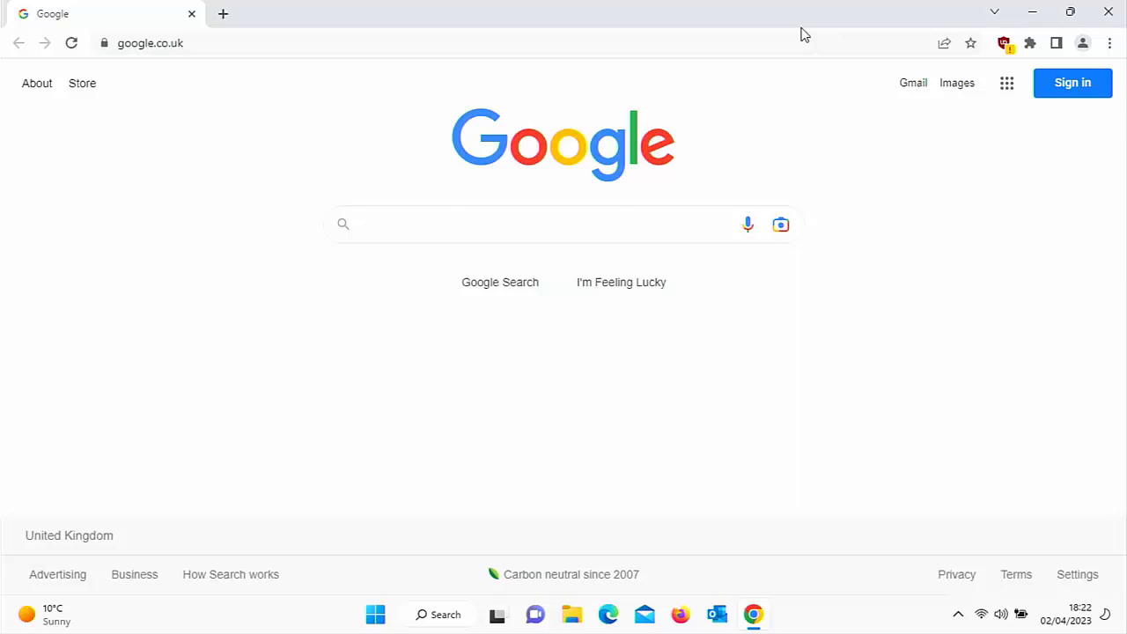
click(563, 223)
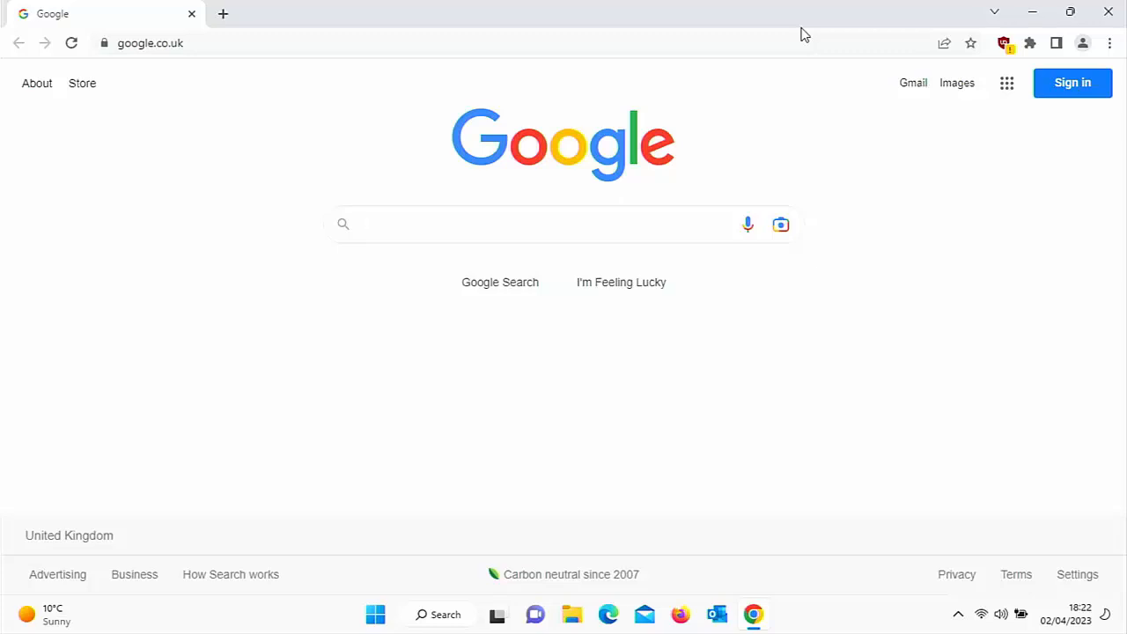
click(563, 223)
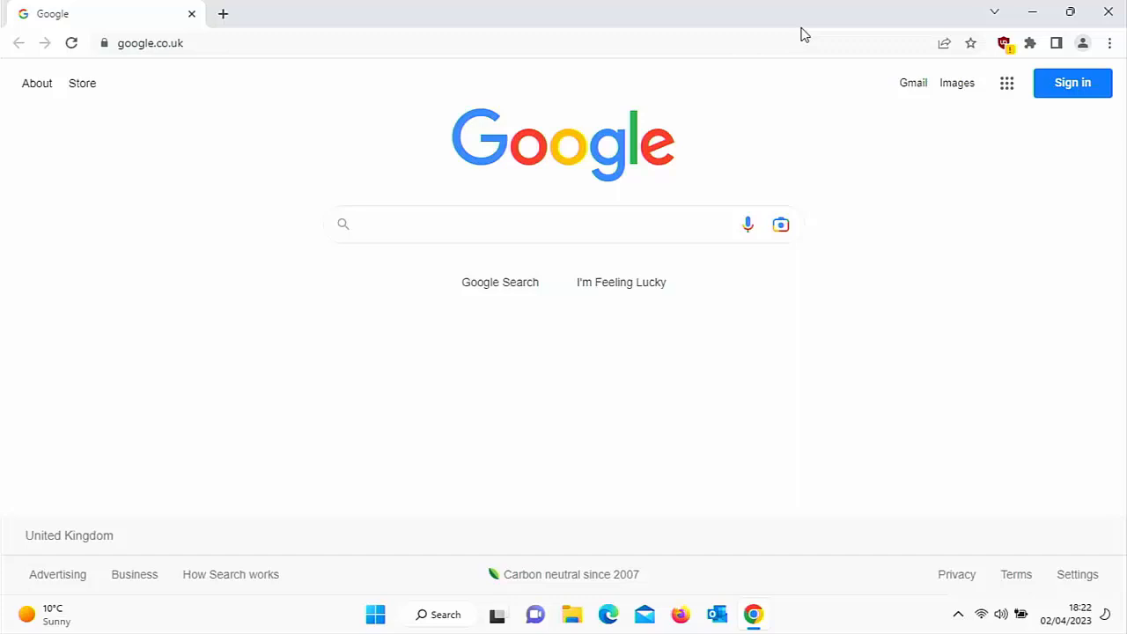
click(546, 224)
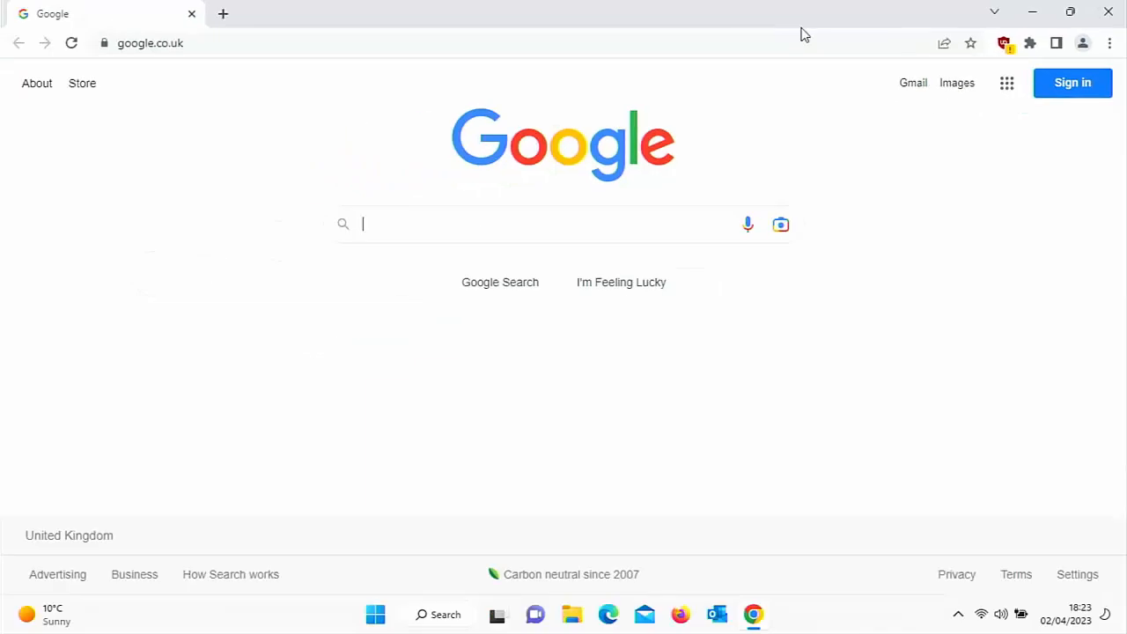
mouse_move(1042, 55)
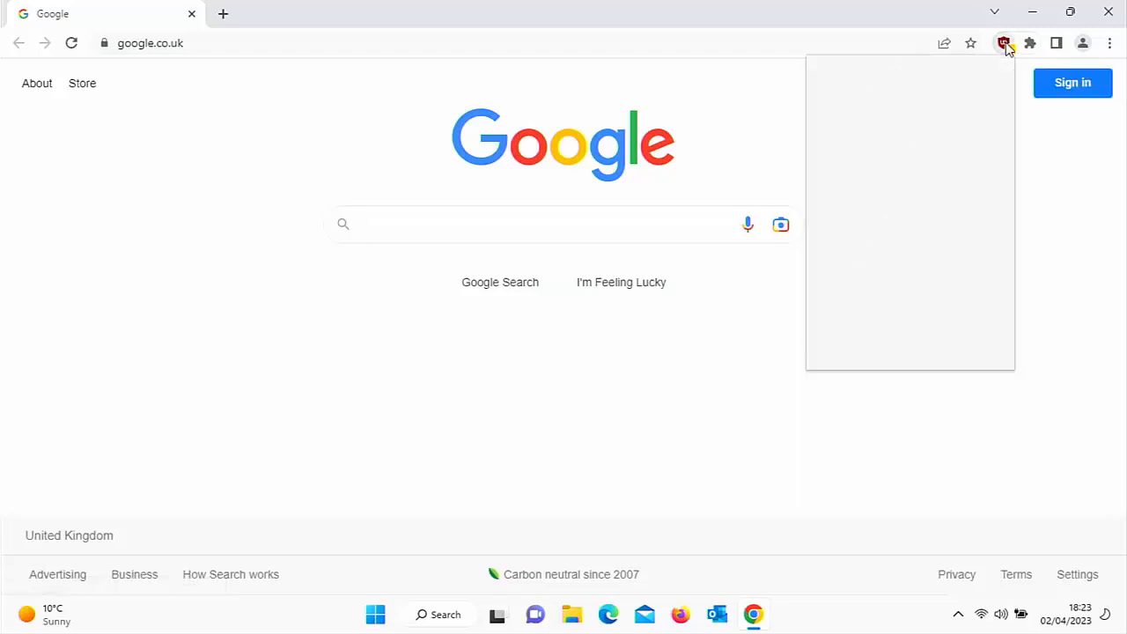
Step: Enable 'Suspend network activity until all filter lists are loaded' in uBlock Origin's Filter lists, then close the dashboard
click(1004, 42)
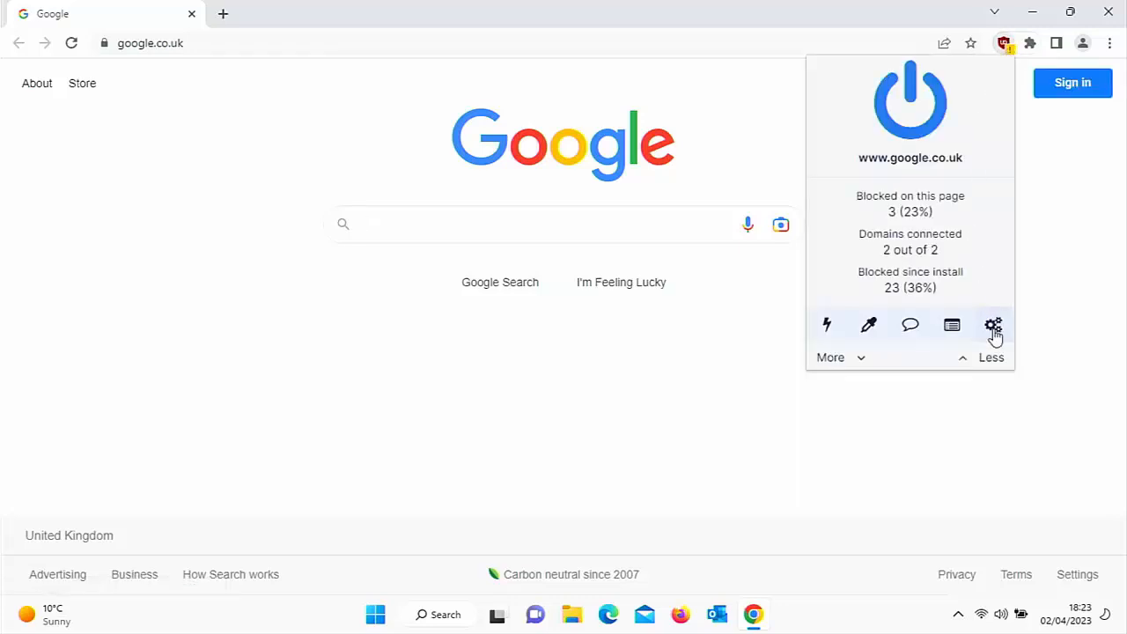
click(993, 324)
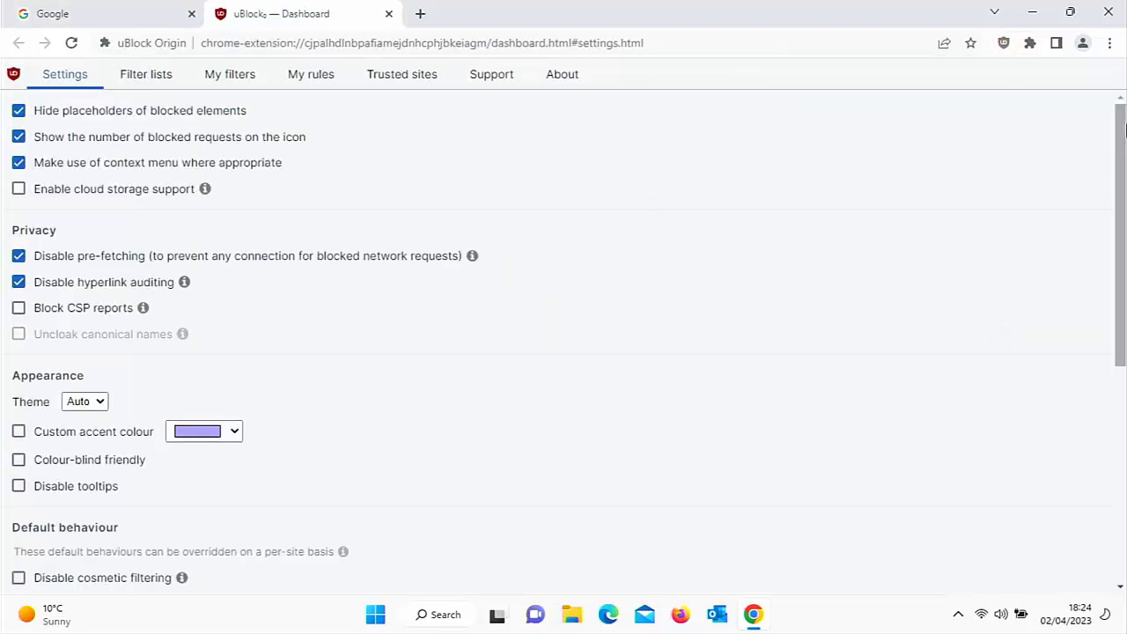
mouse_move(144, 74)
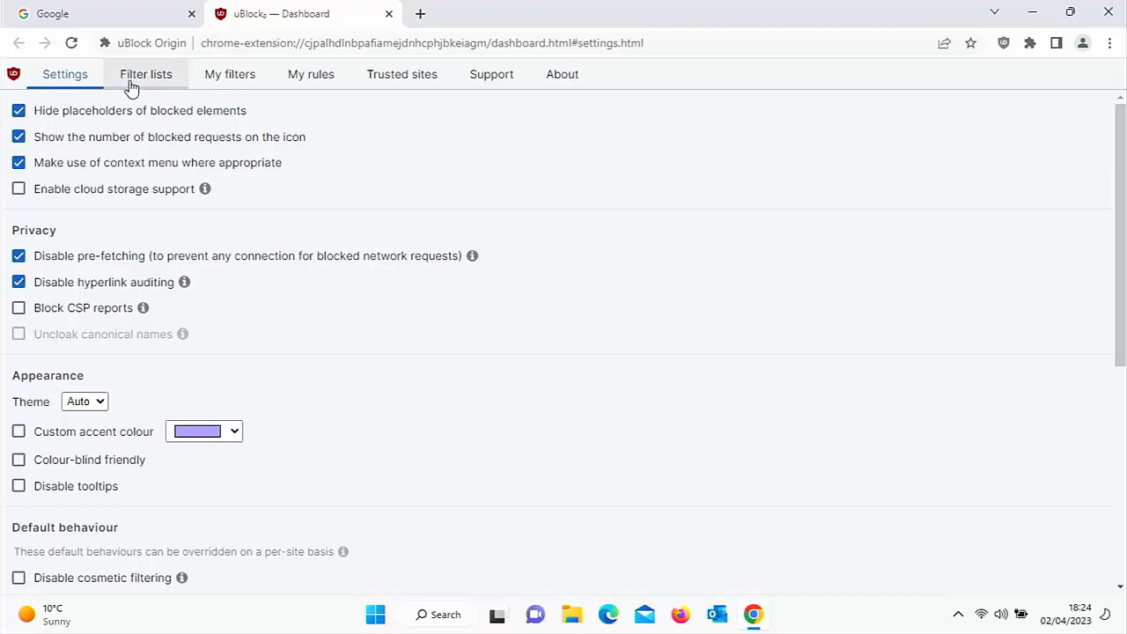
click(145, 74)
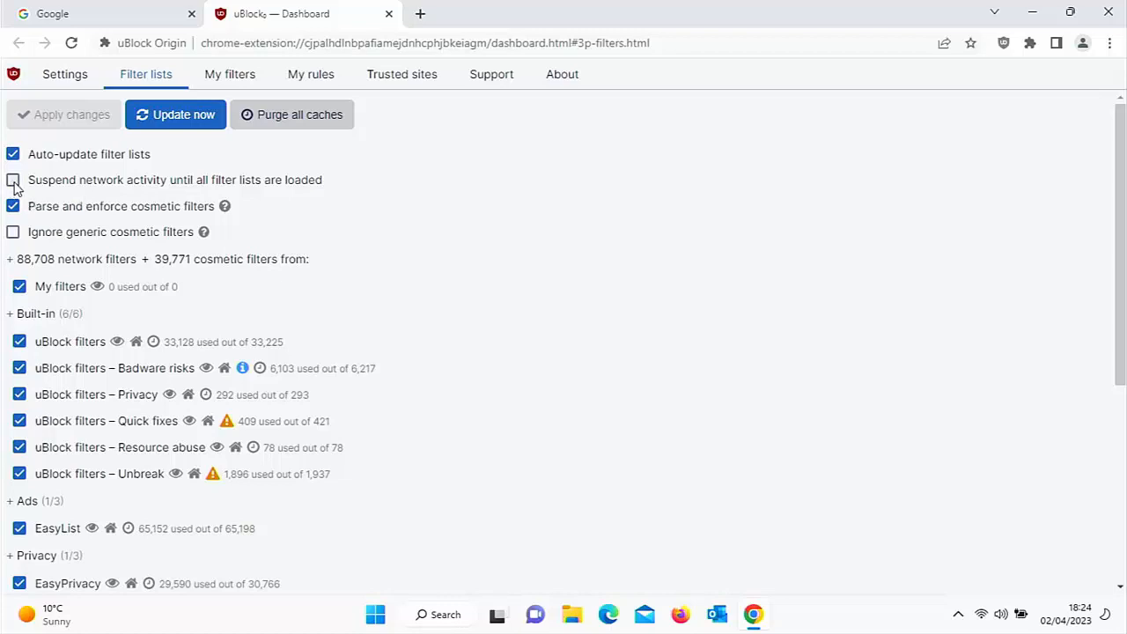
click(14, 179)
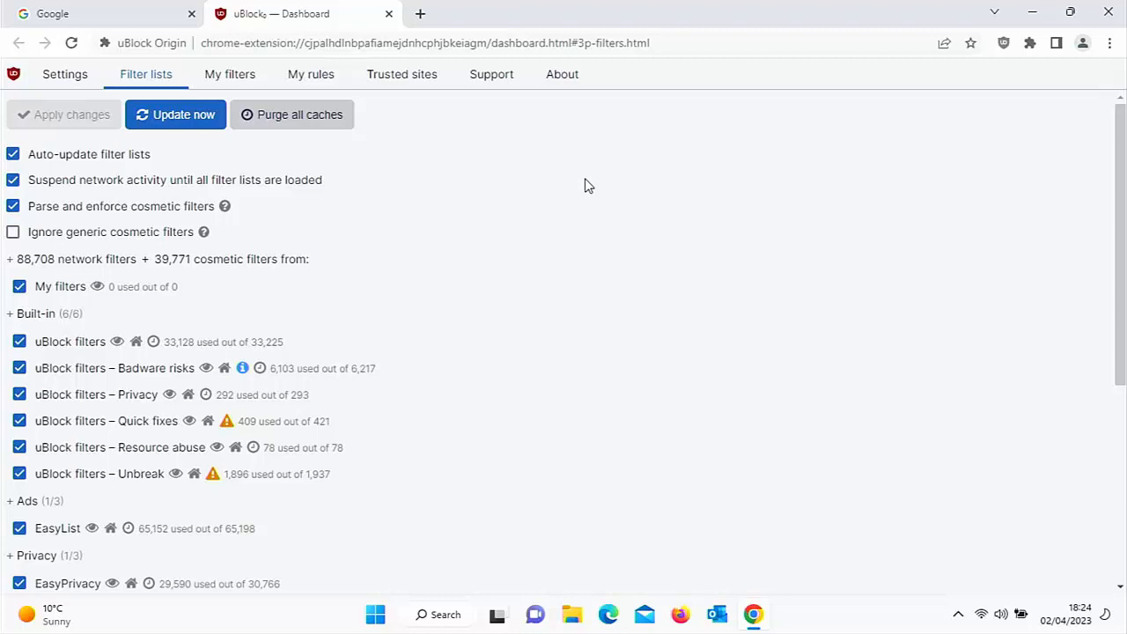
mouse_move(391, 14)
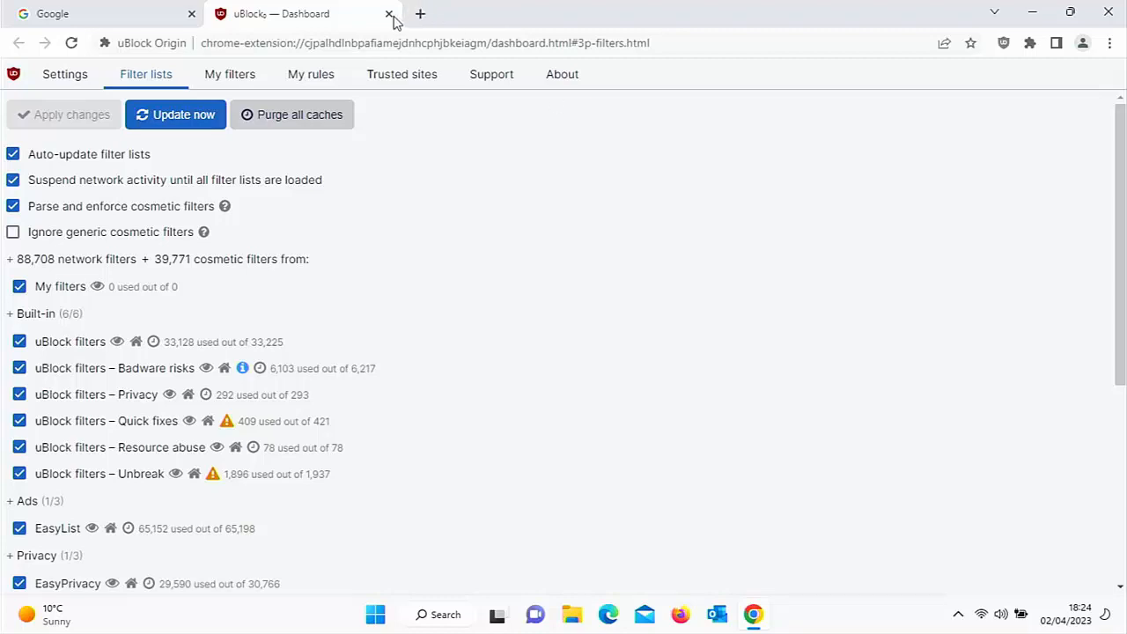
click(387, 14)
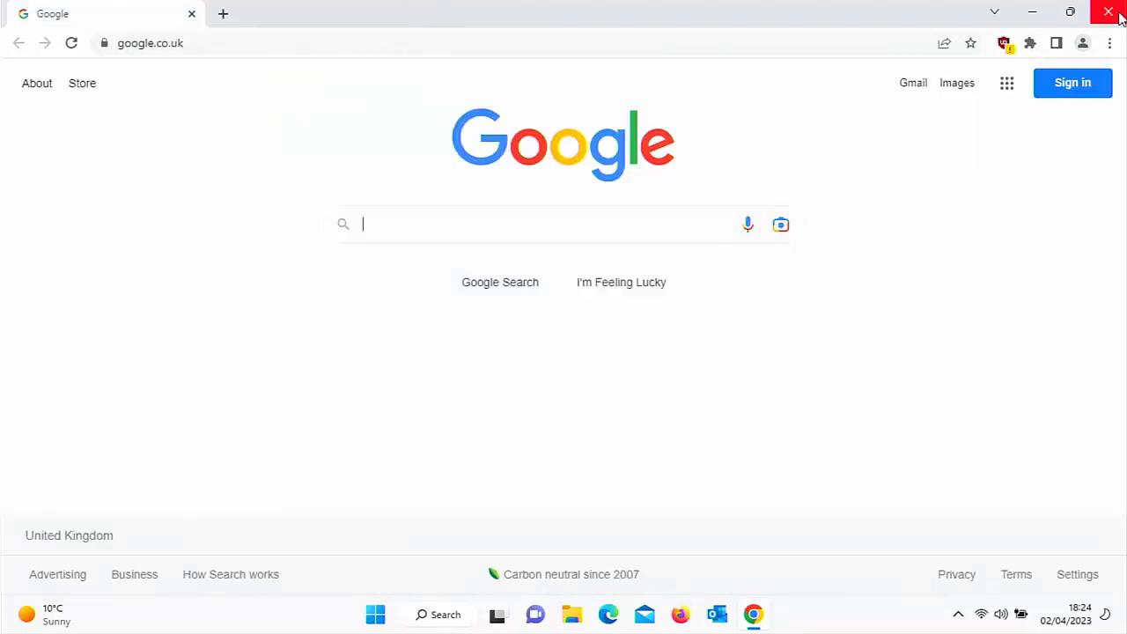
Step: Close Chrome and relaunch it from the desktop so it reopens on Google
click(1109, 12)
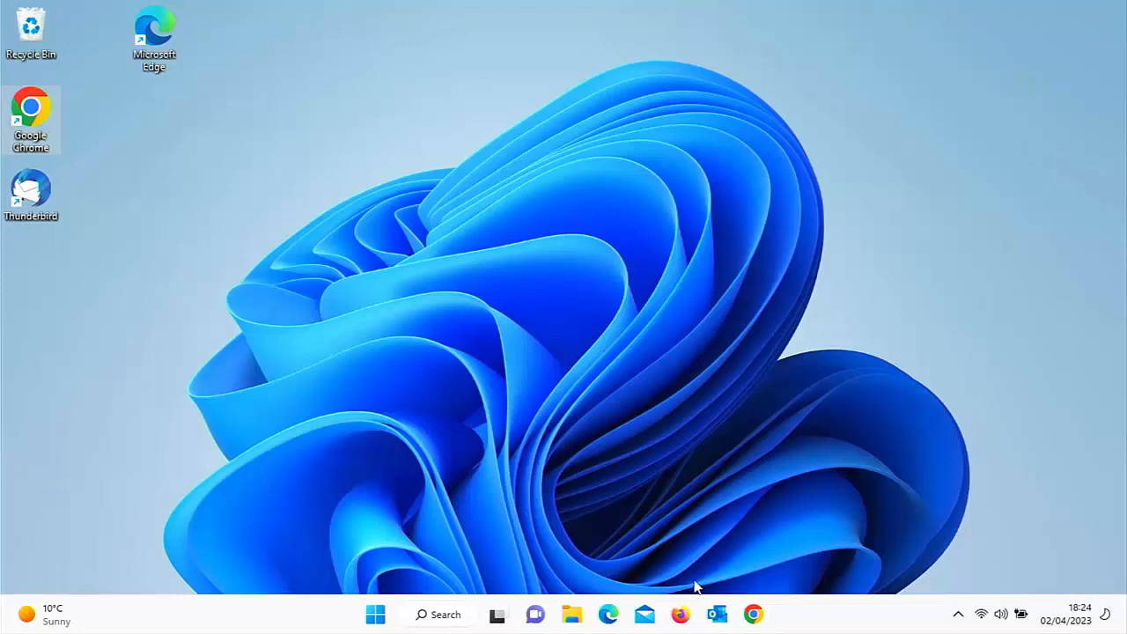
click(754, 613)
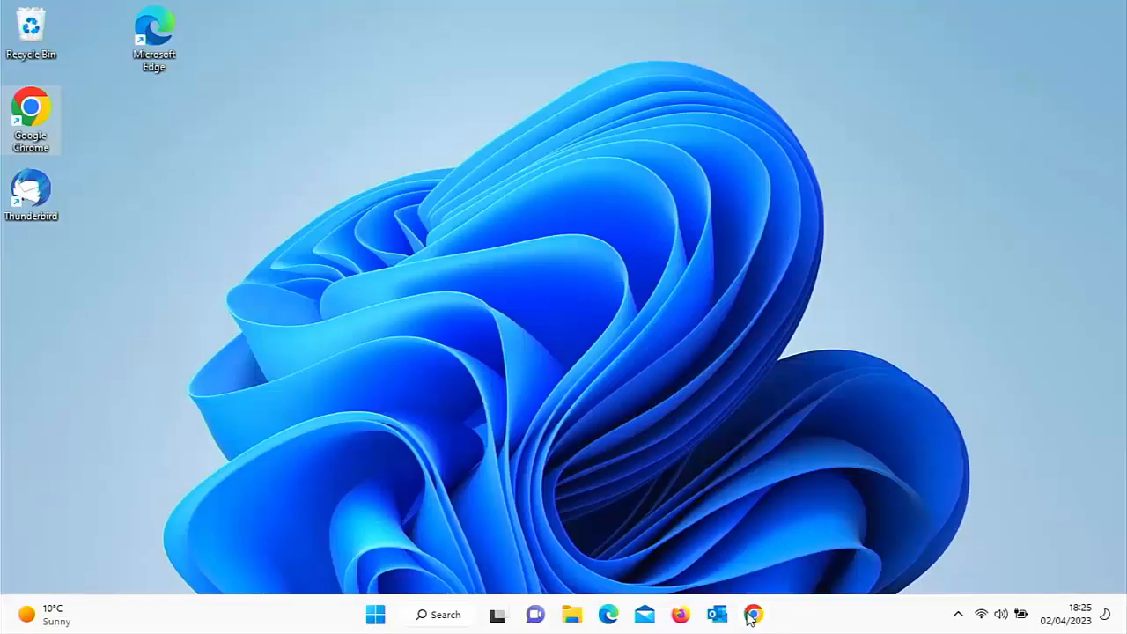
click(754, 613)
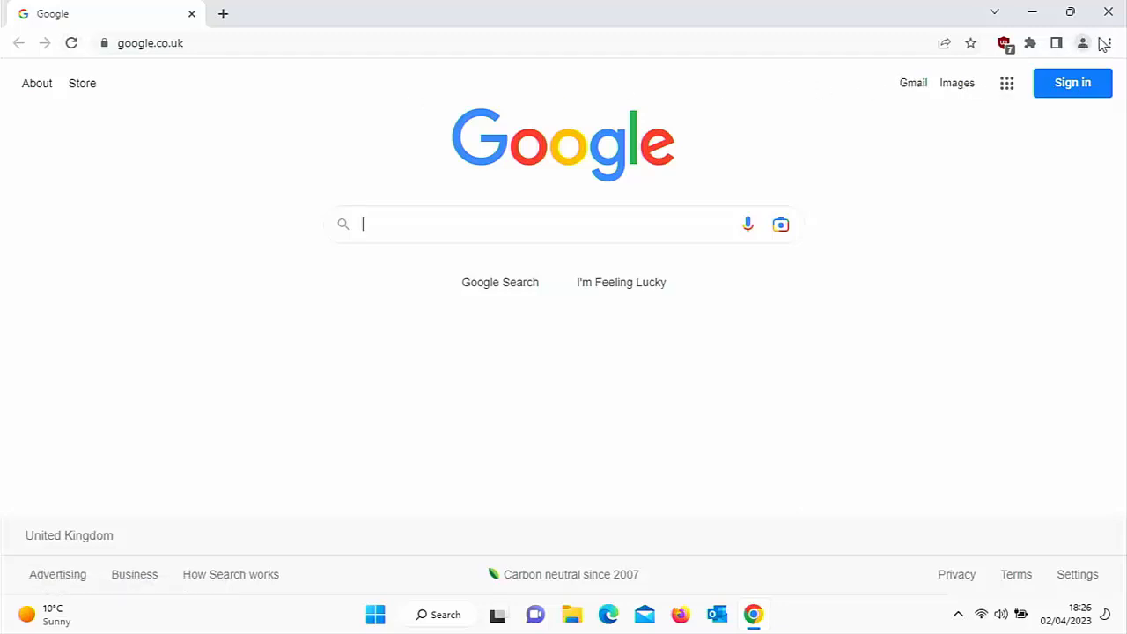
Step: Set Chrome's On start-up option to 'Open the New Tab page' and close Settings
click(1109, 43)
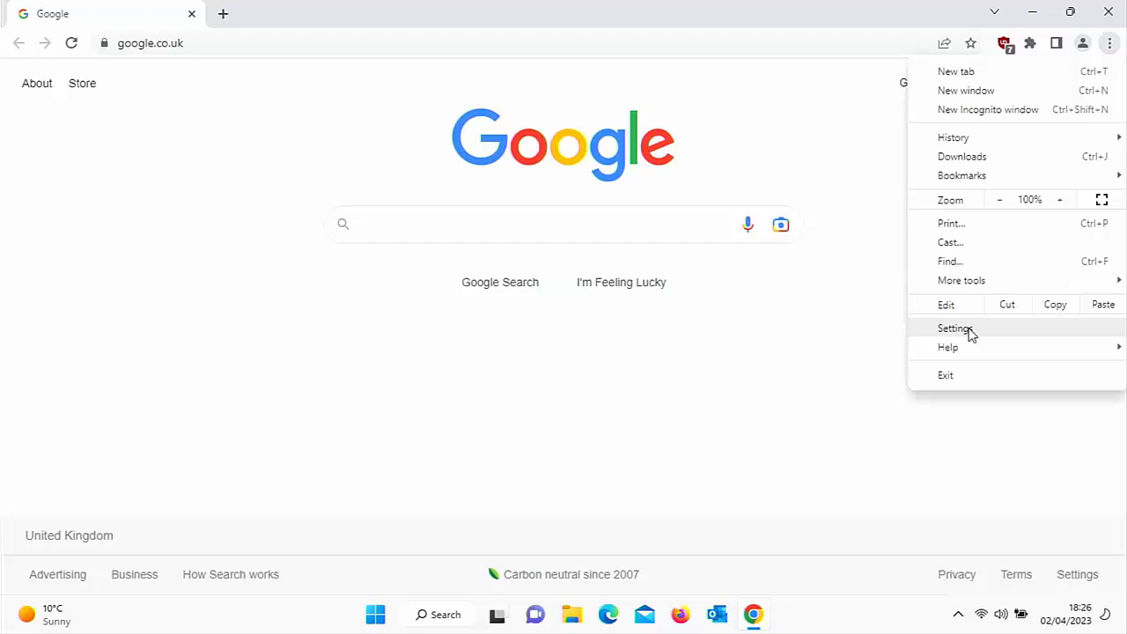
click(954, 327)
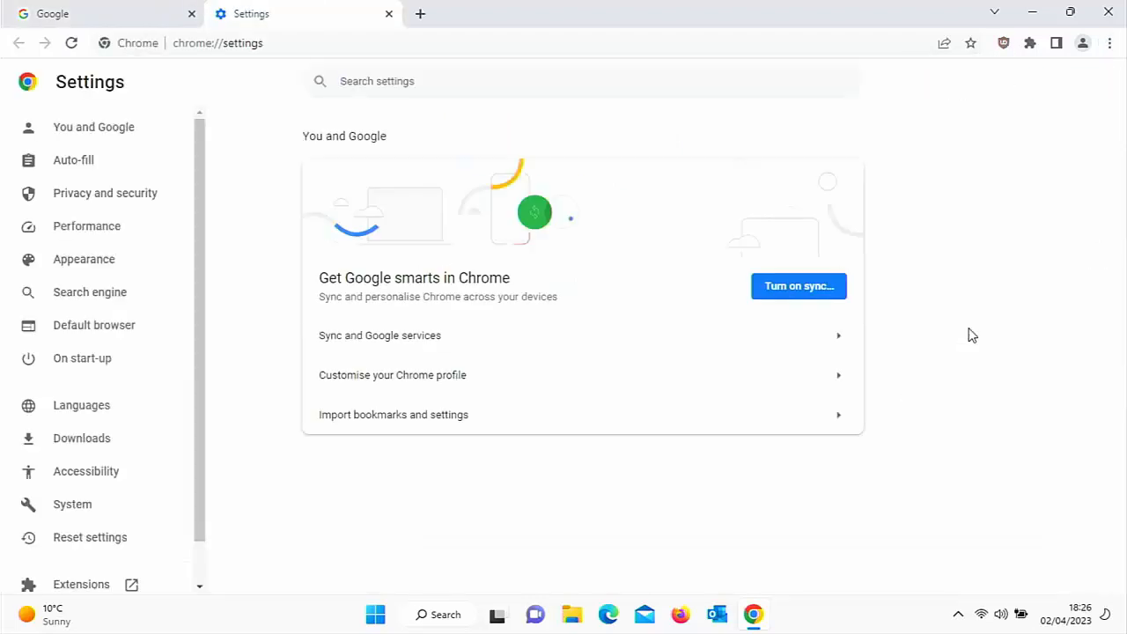
mouse_move(138, 384)
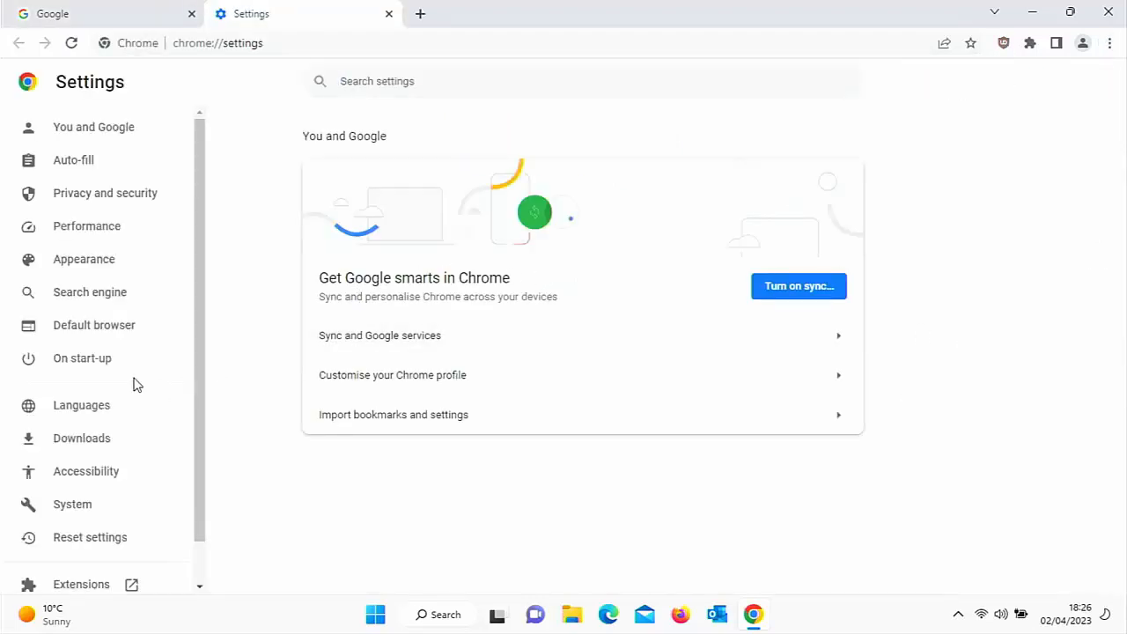
click(81, 357)
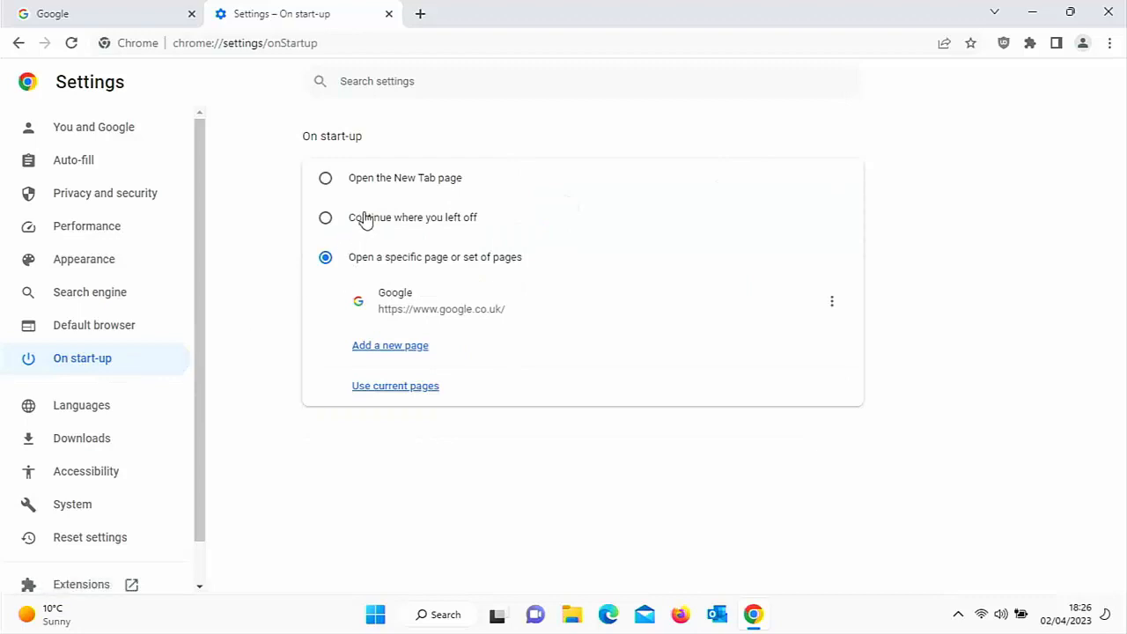
mouse_move(325, 182)
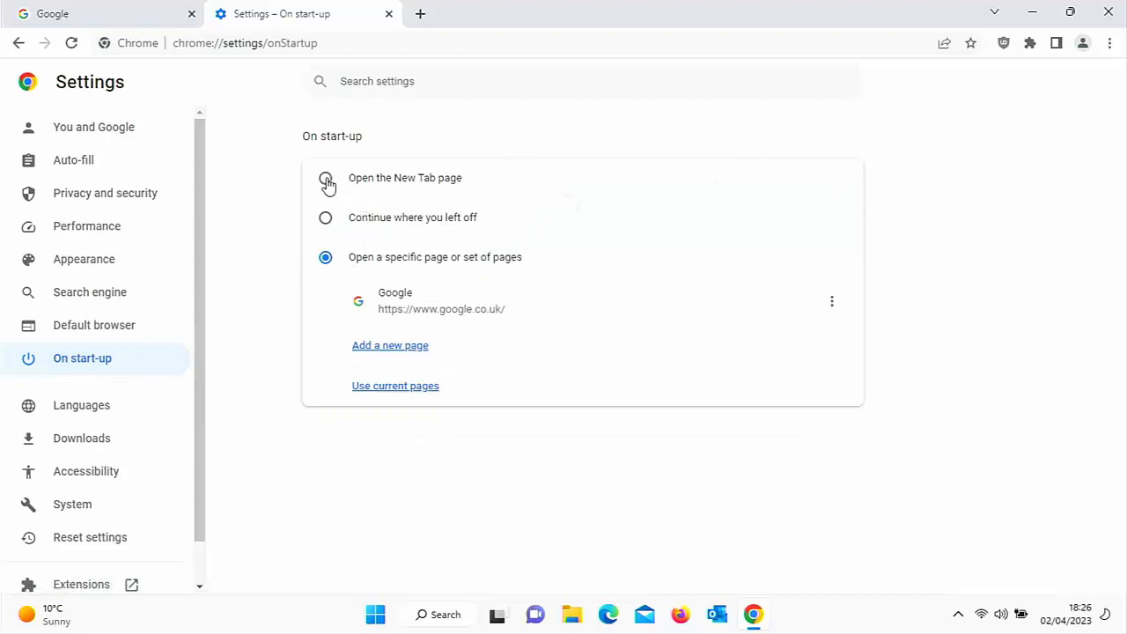
click(326, 178)
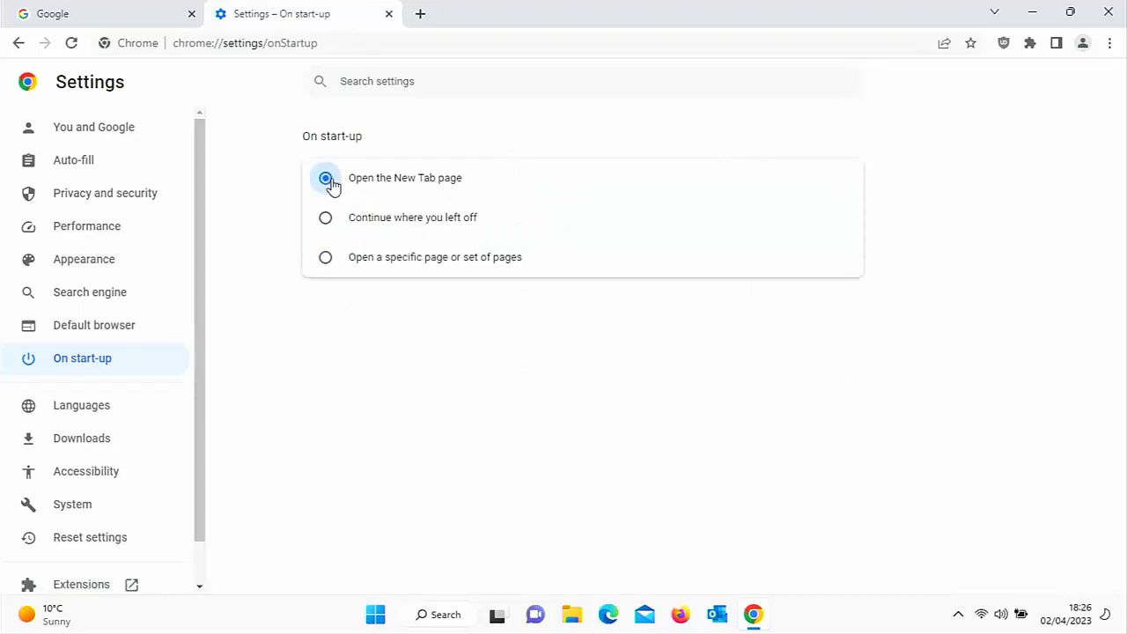
mouse_move(444, 39)
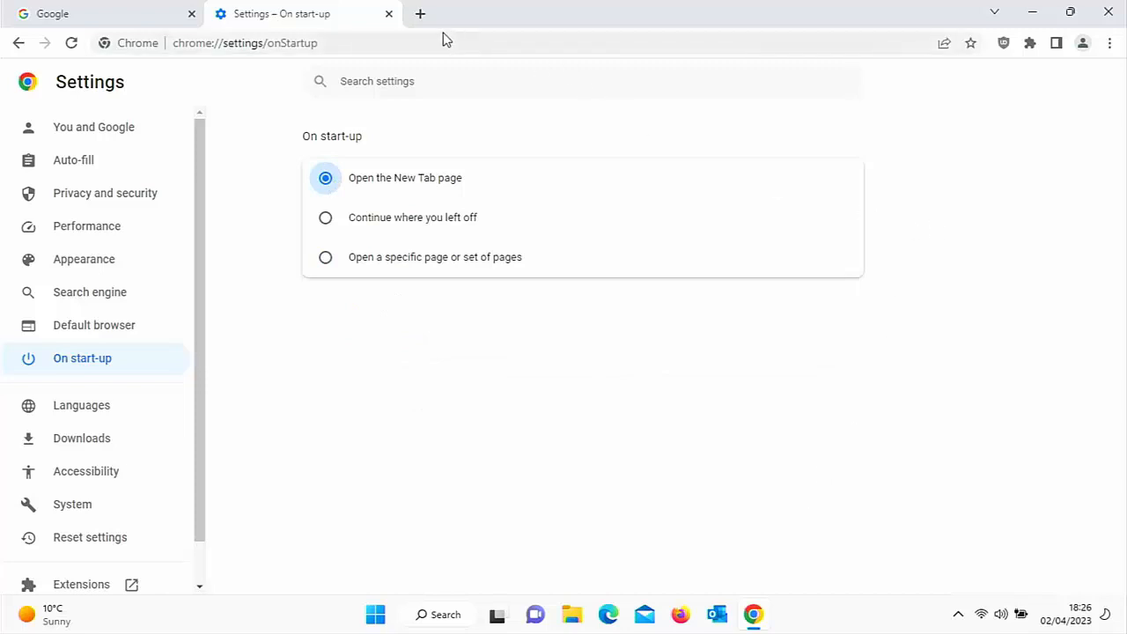
click(102, 14)
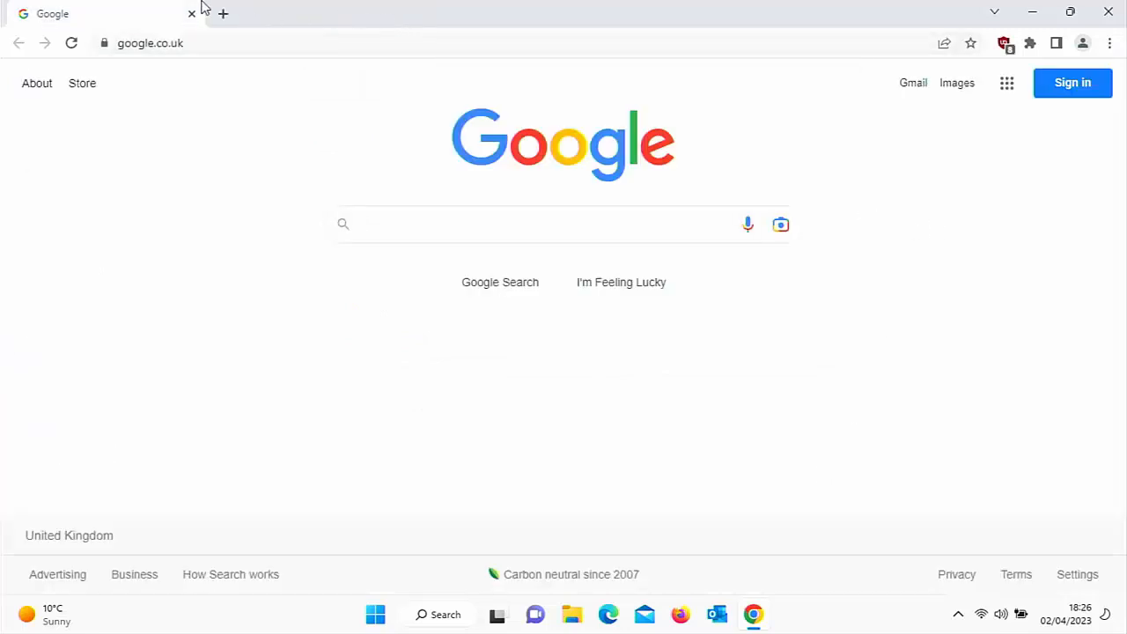
click(1108, 11)
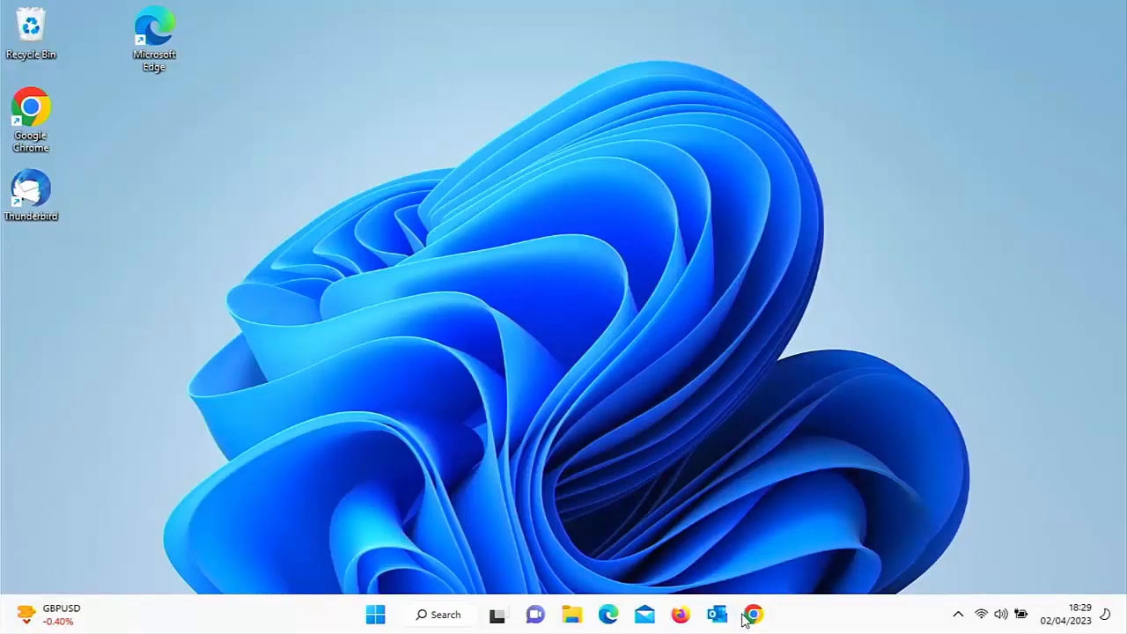
mouse_move(751, 612)
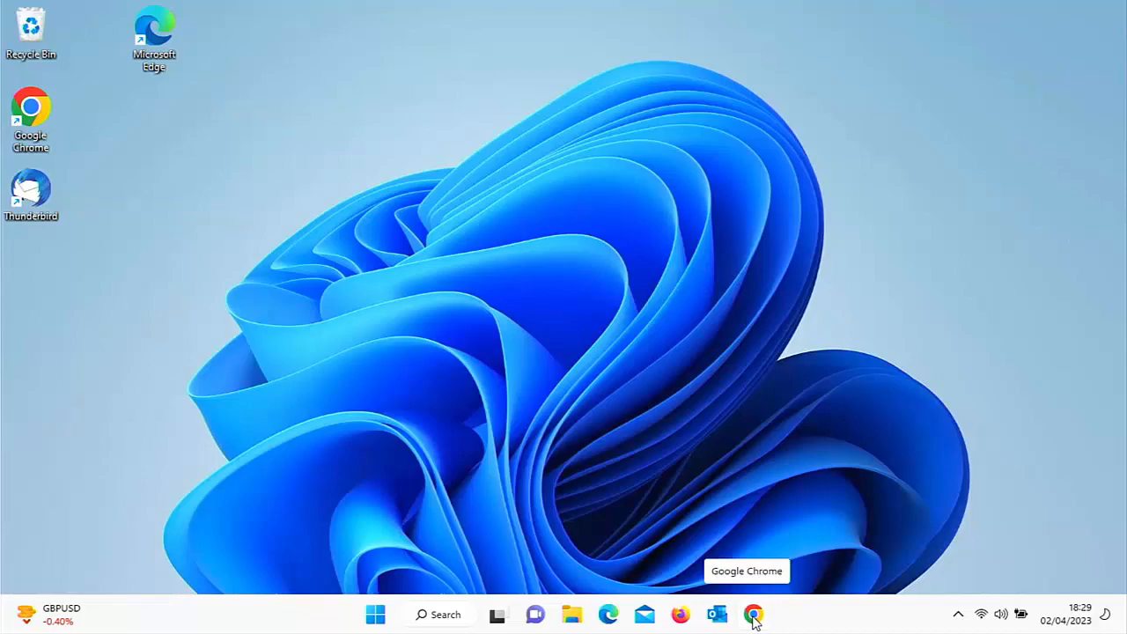
click(753, 612)
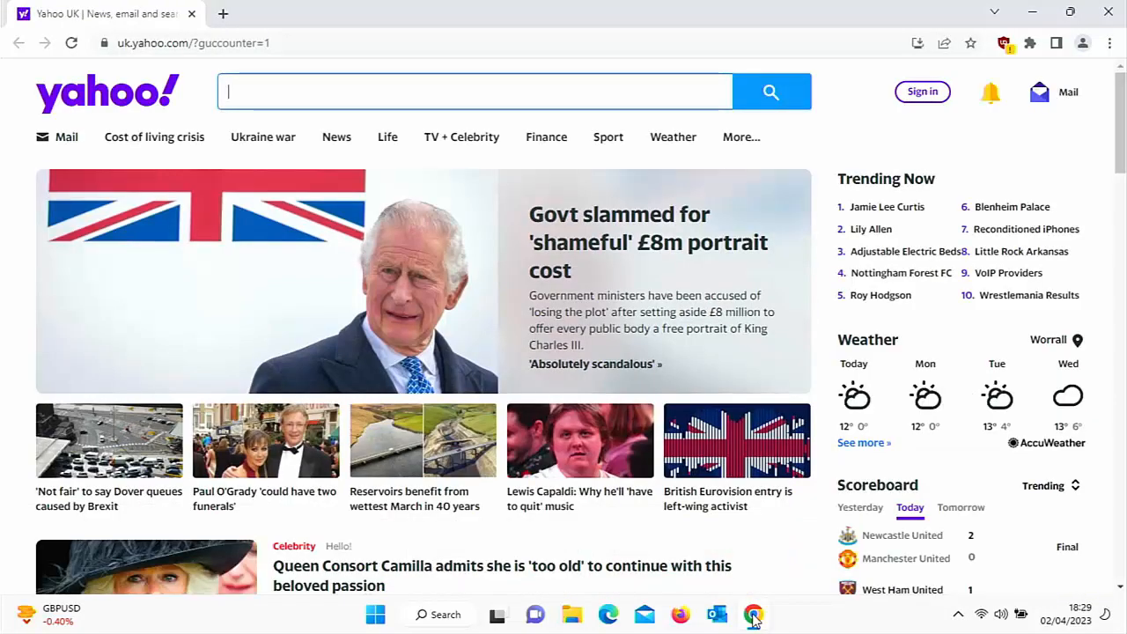
mouse_move(960, 314)
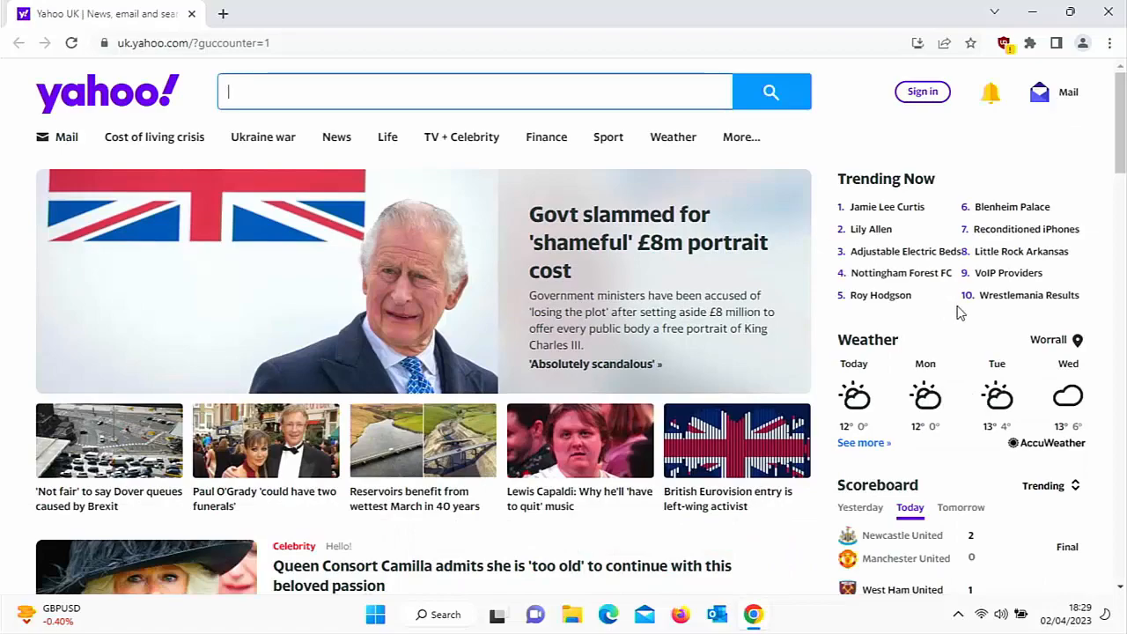
scroll(down, 3)
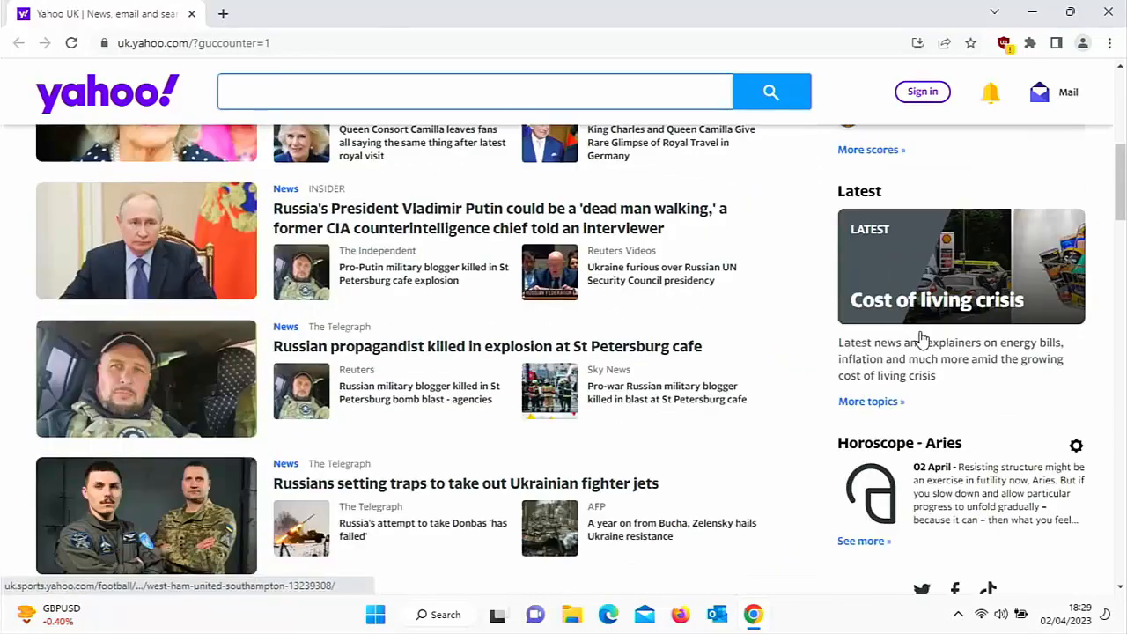
scroll(down, 3)
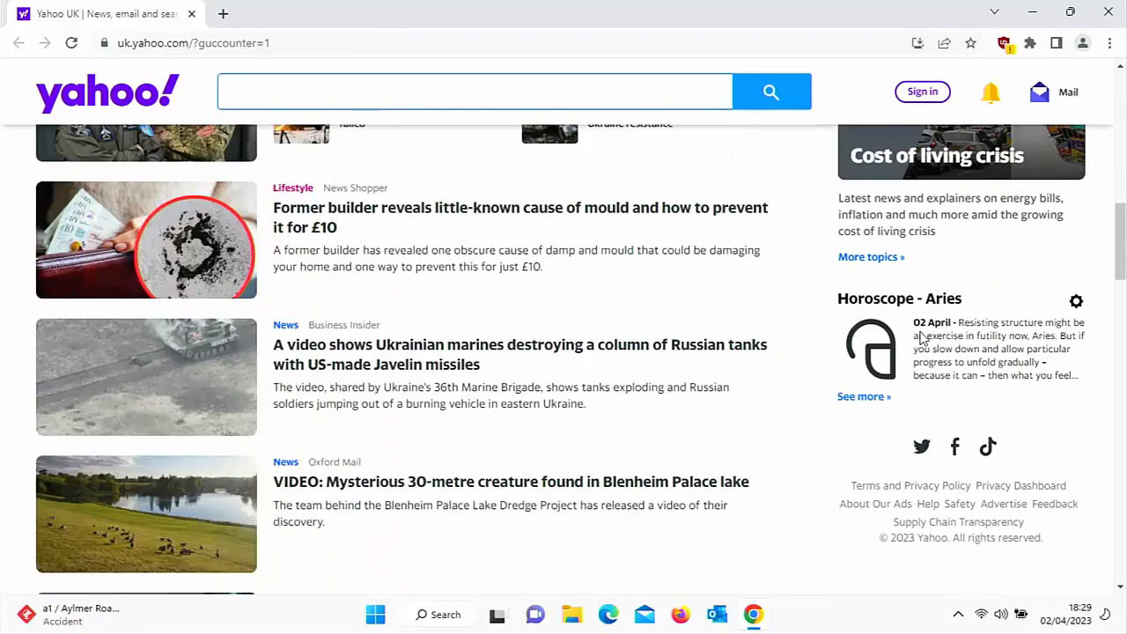
scroll(up, 3)
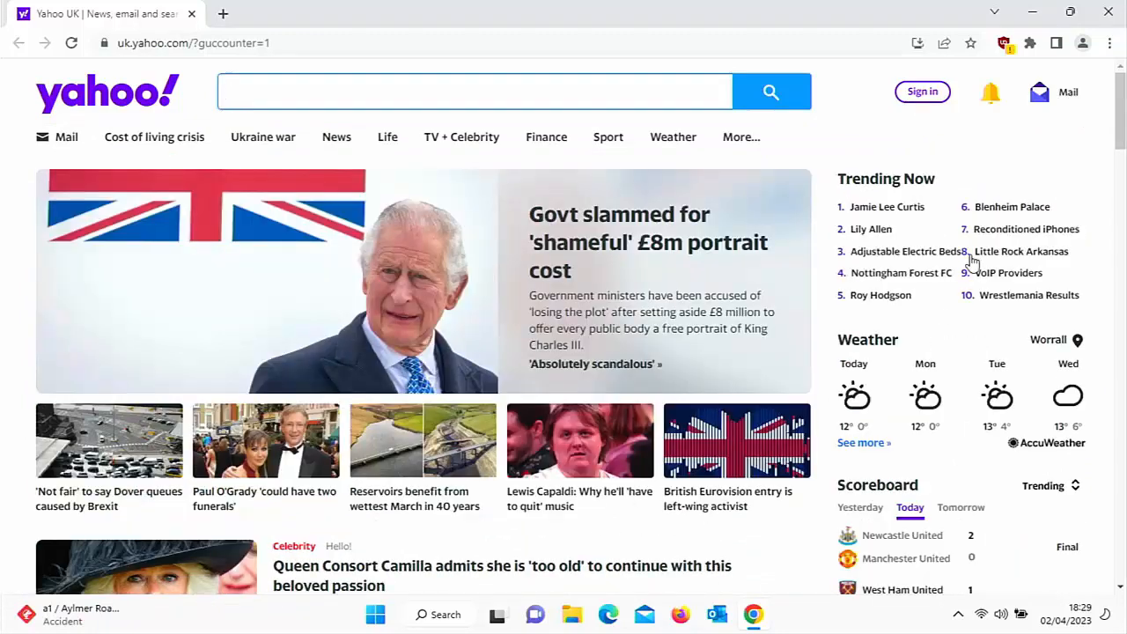
click(1004, 43)
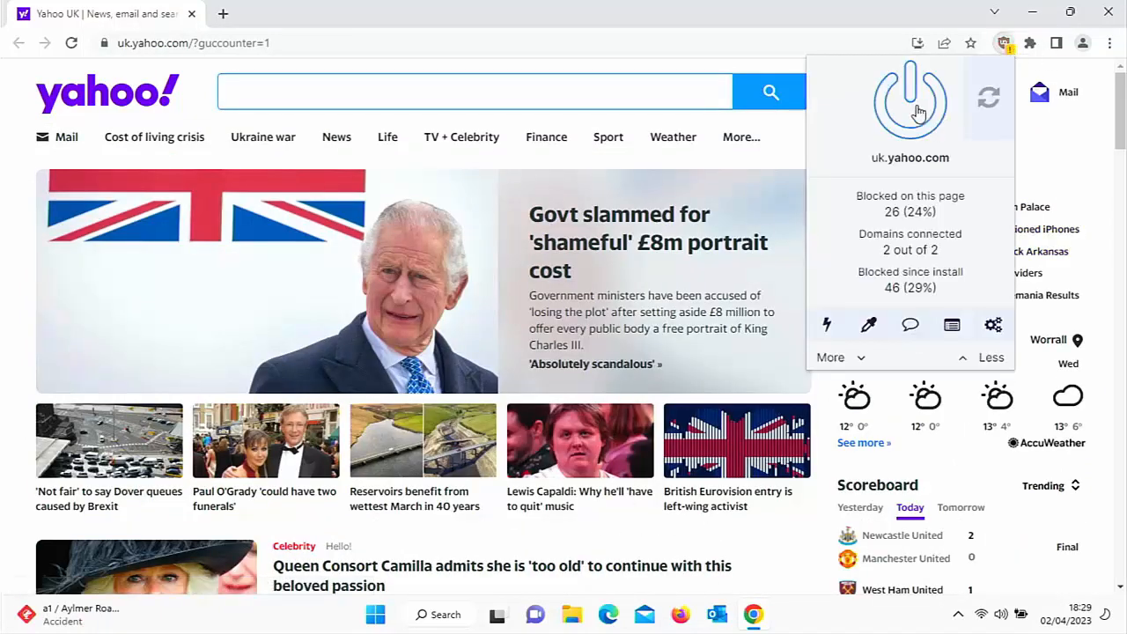
Step: Switch uBlock Origin off for uk.yahoo.com so its ads load unblocked
click(910, 99)
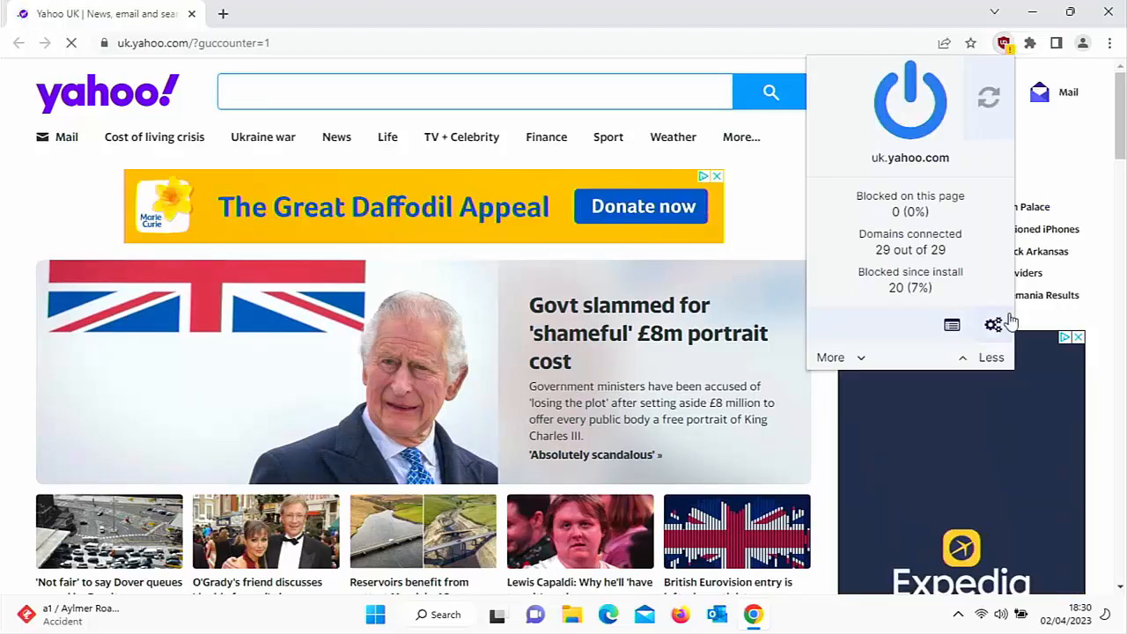
Step: Bring up the uBlock Origin dashboard, then close and relaunch Chrome onto Yahoo UK
click(993, 324)
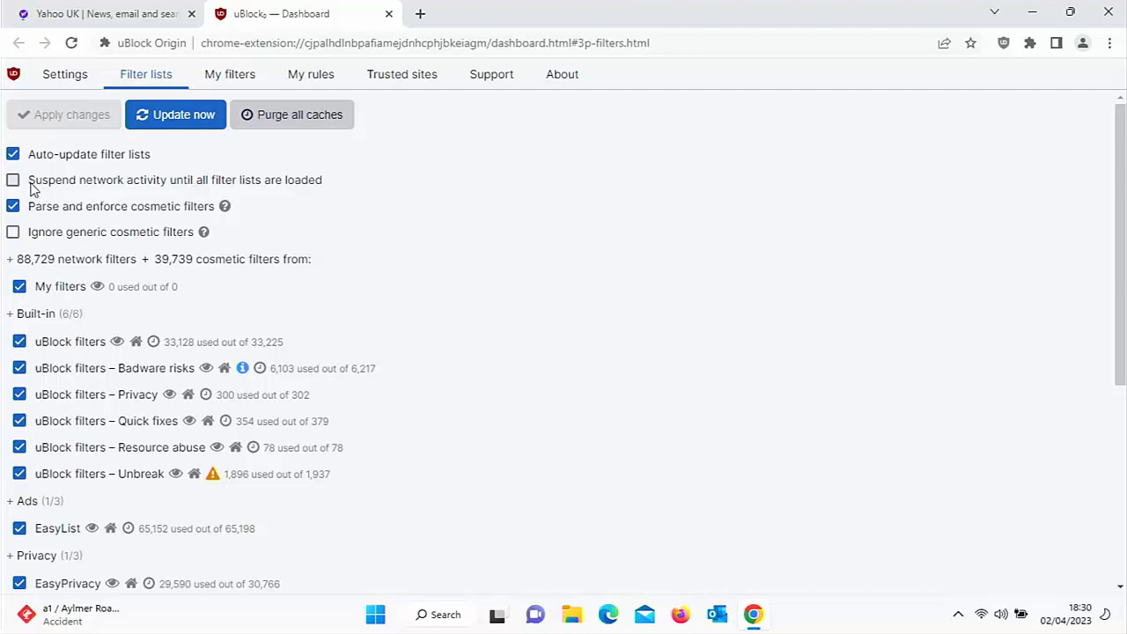
mouse_move(247, 192)
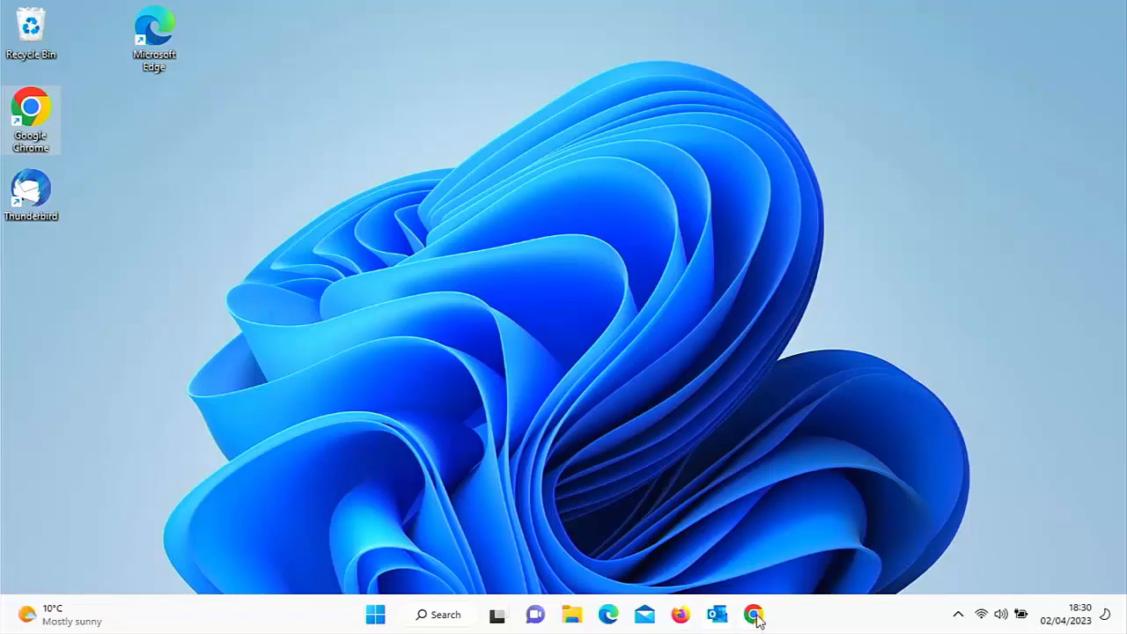
click(754, 613)
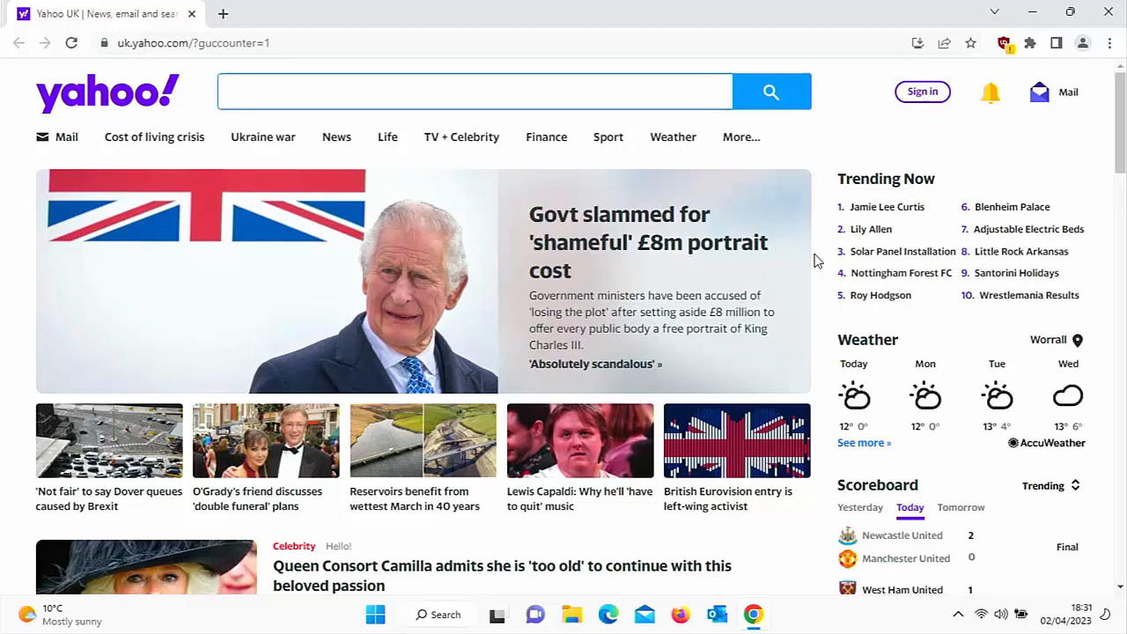
mouse_move(1007, 44)
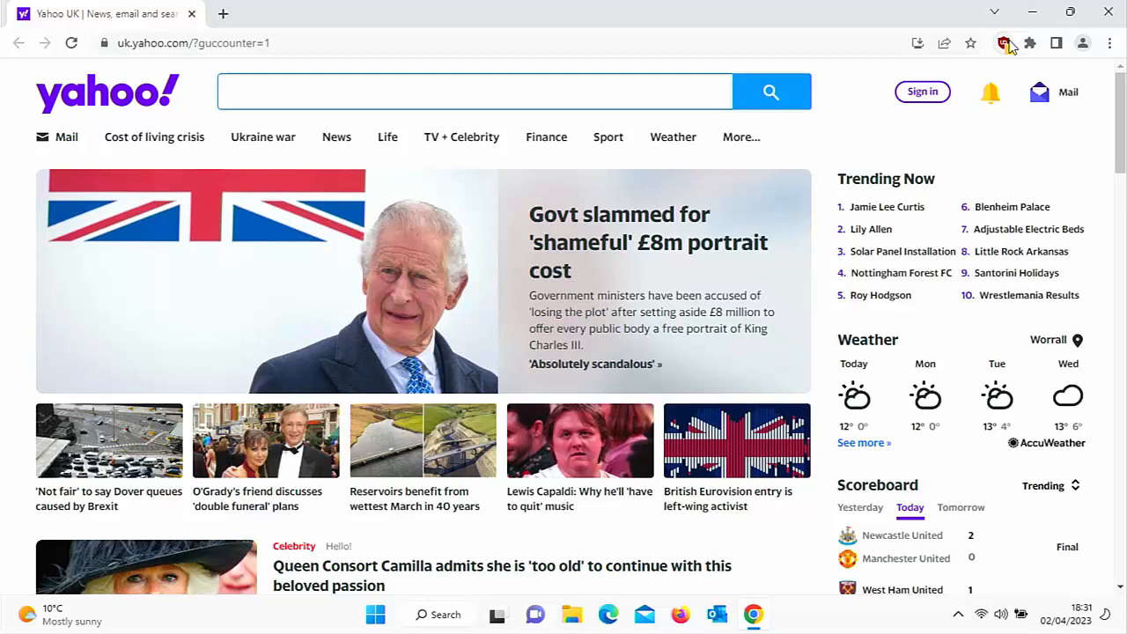
Step: Re-enable uBlock Origin's 'Suspend network activity until all filter lists are loaded' option
click(1002, 42)
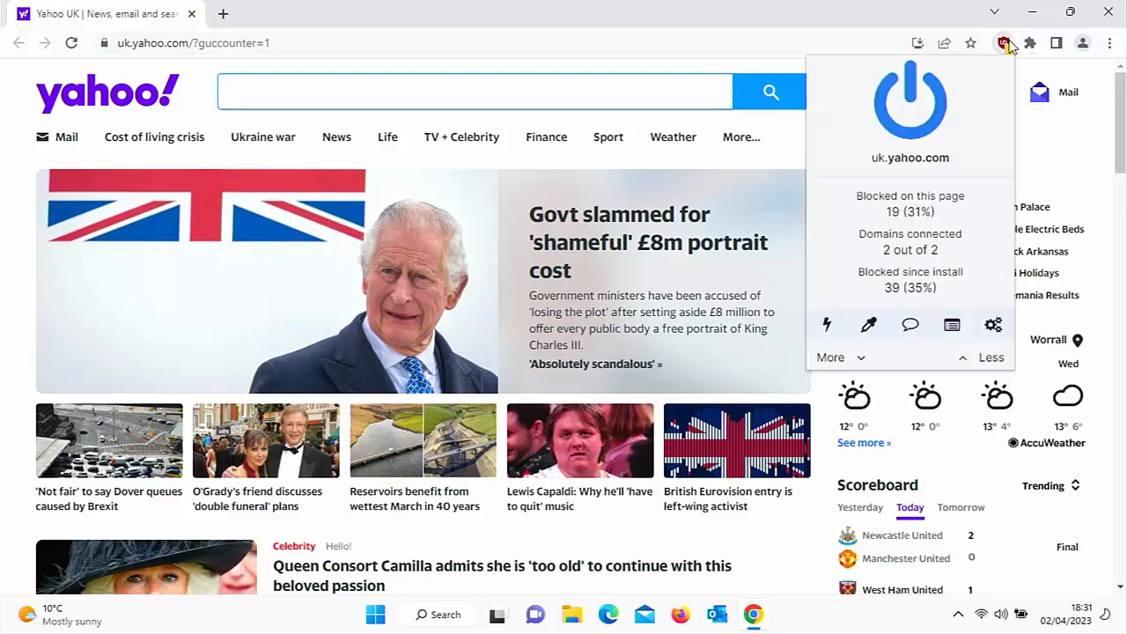
click(993, 324)
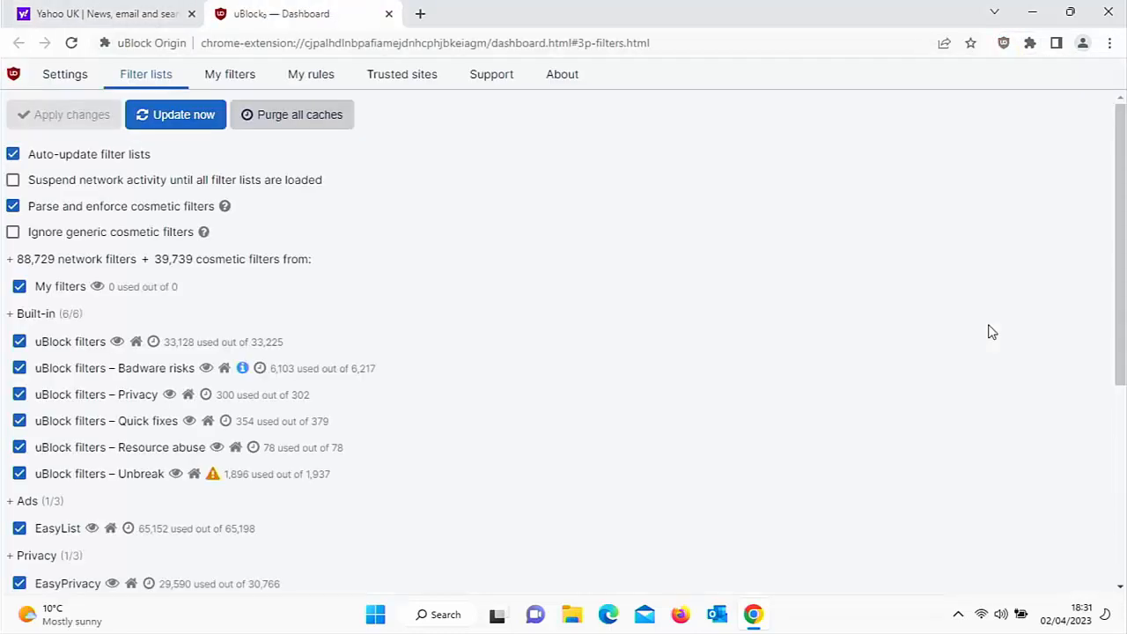
click(14, 180)
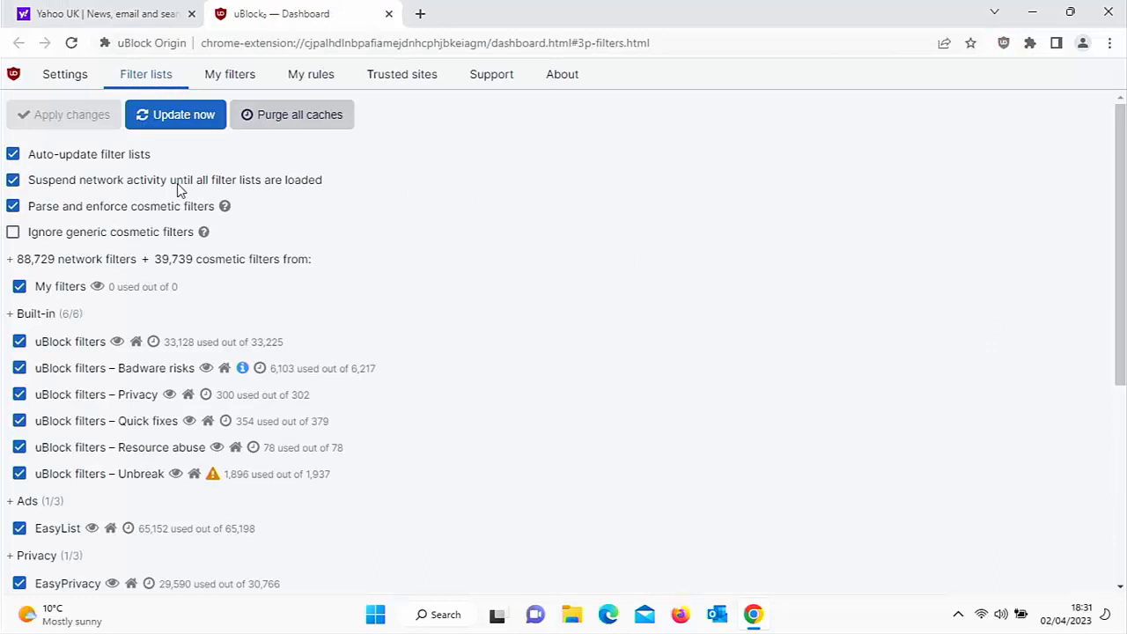
mouse_move(245, 196)
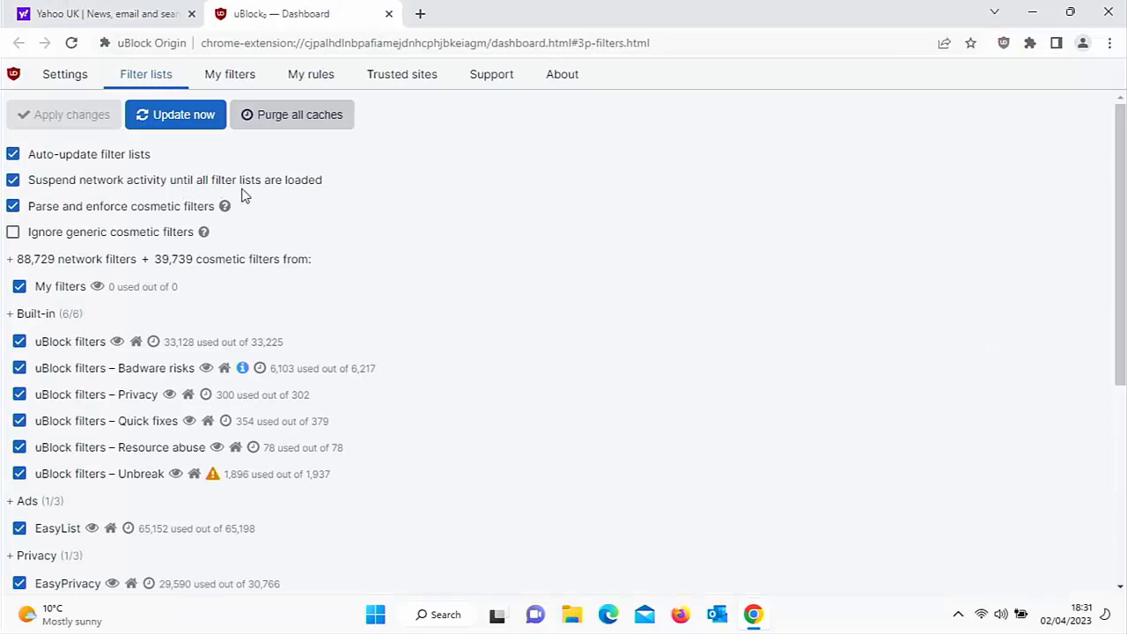
mouse_move(396, 27)
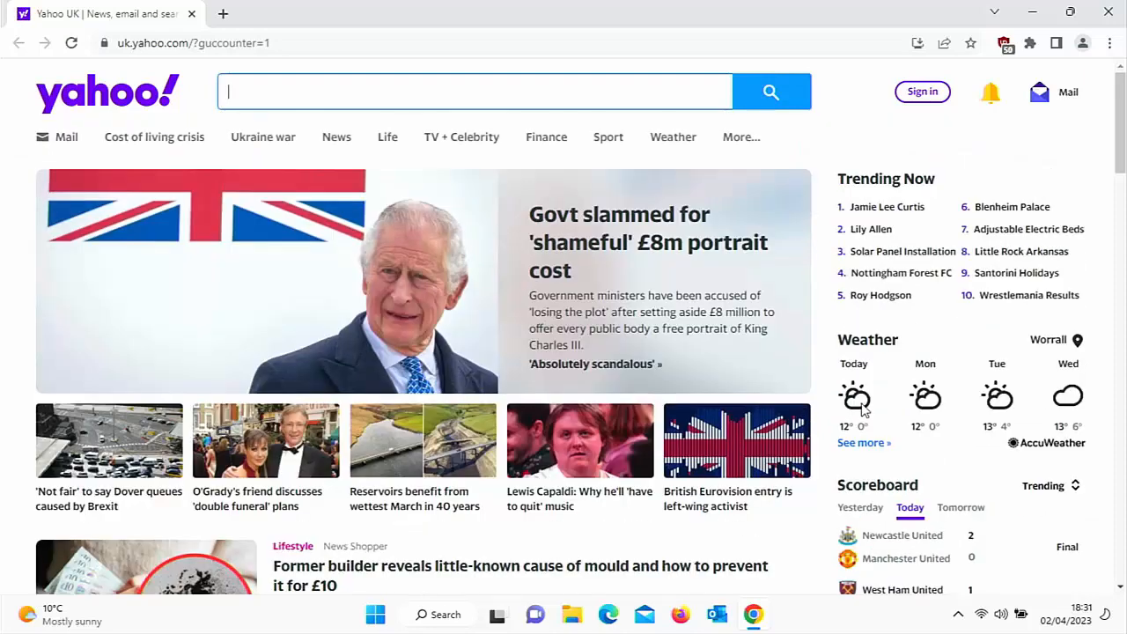
mouse_move(1012, 71)
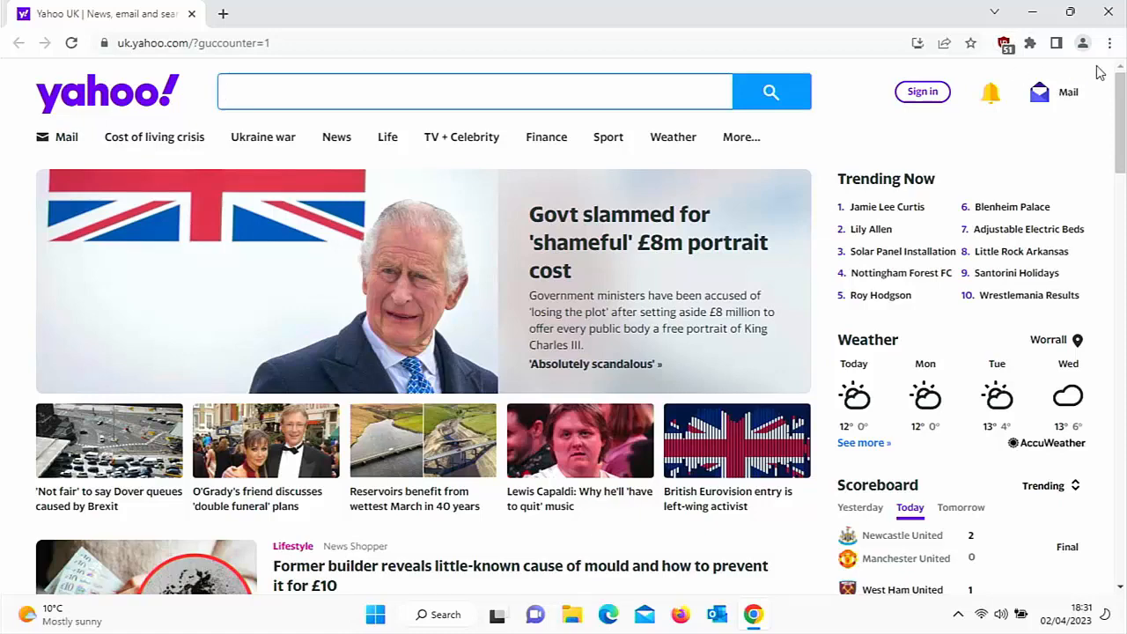
Step: Reload the Yahoo UK page and bring up Chrome's Settings page
click(1110, 42)
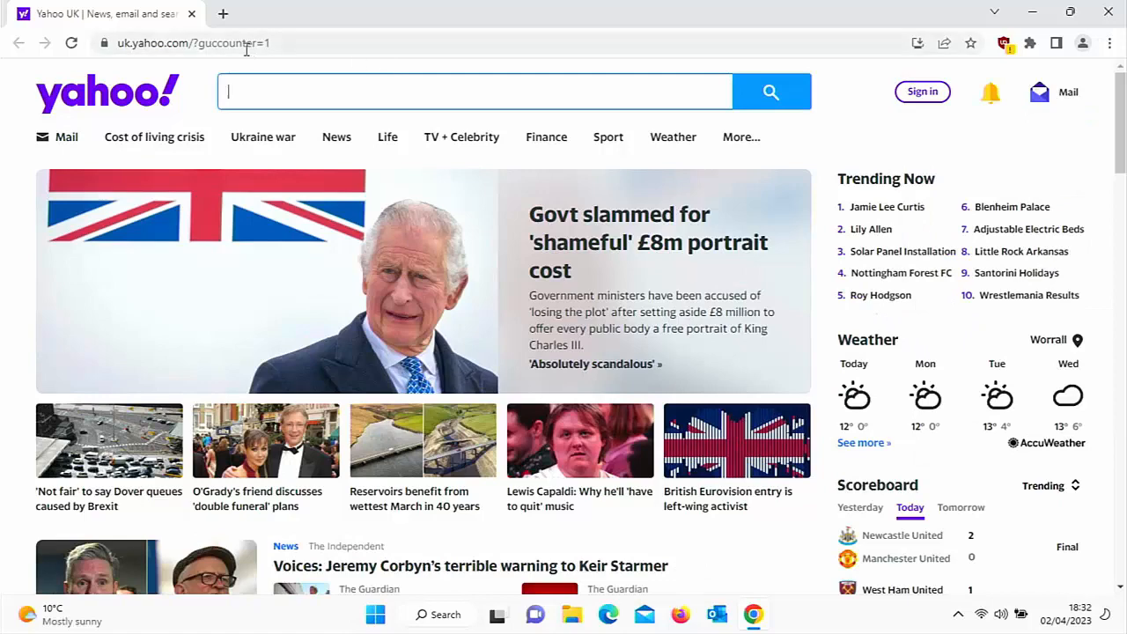
click(71, 42)
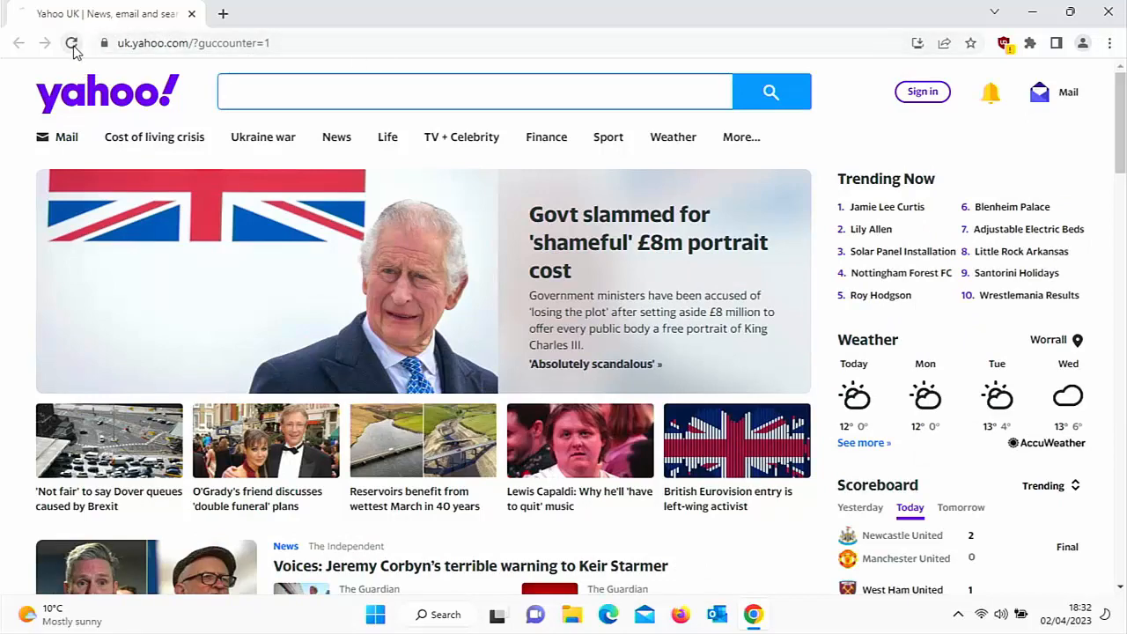
click(72, 42)
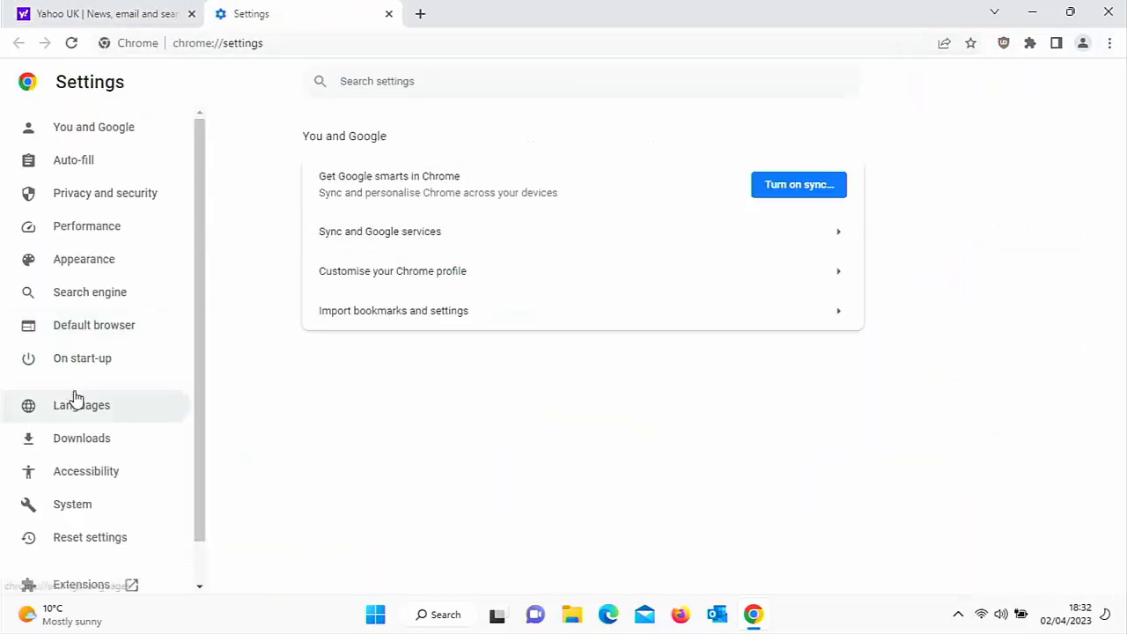
Step: Choose 'Open the New Tab page' under On start-up, then close Chrome
click(81, 358)
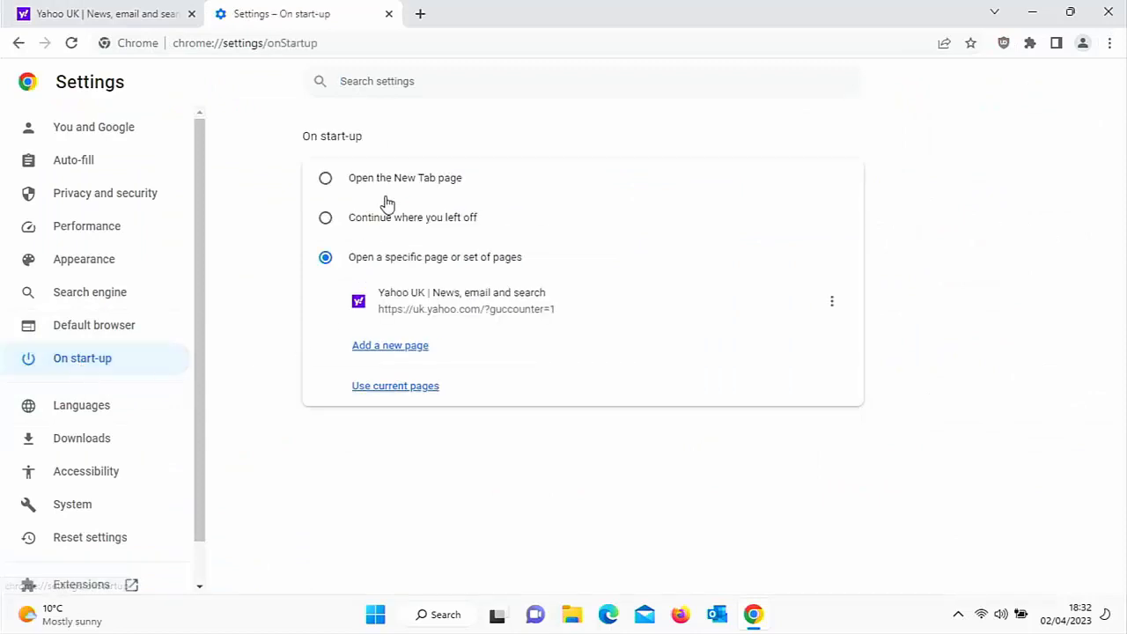
click(325, 178)
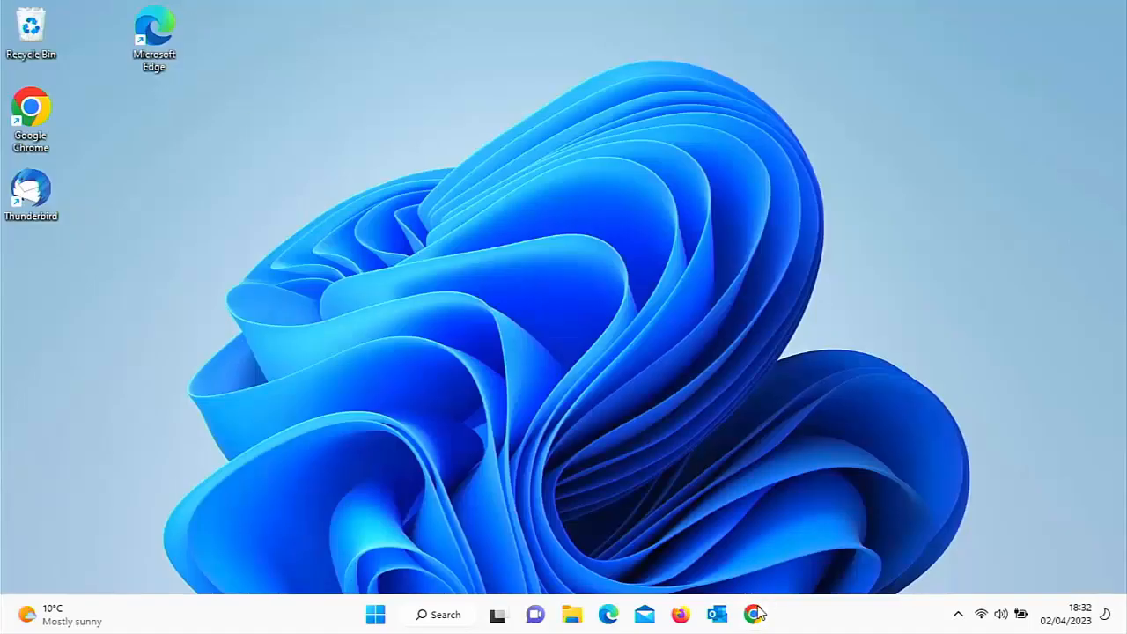
Step: Relaunch Chrome onto the New Tab page and load the MSN UK shortcut's homepage
click(754, 613)
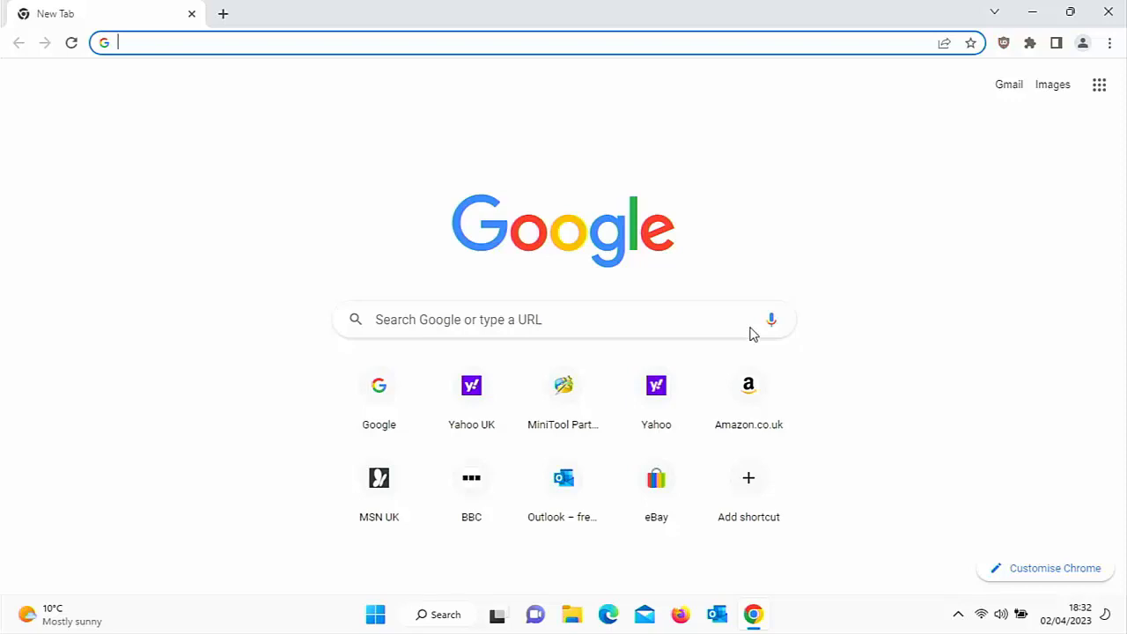
mouse_move(941, 128)
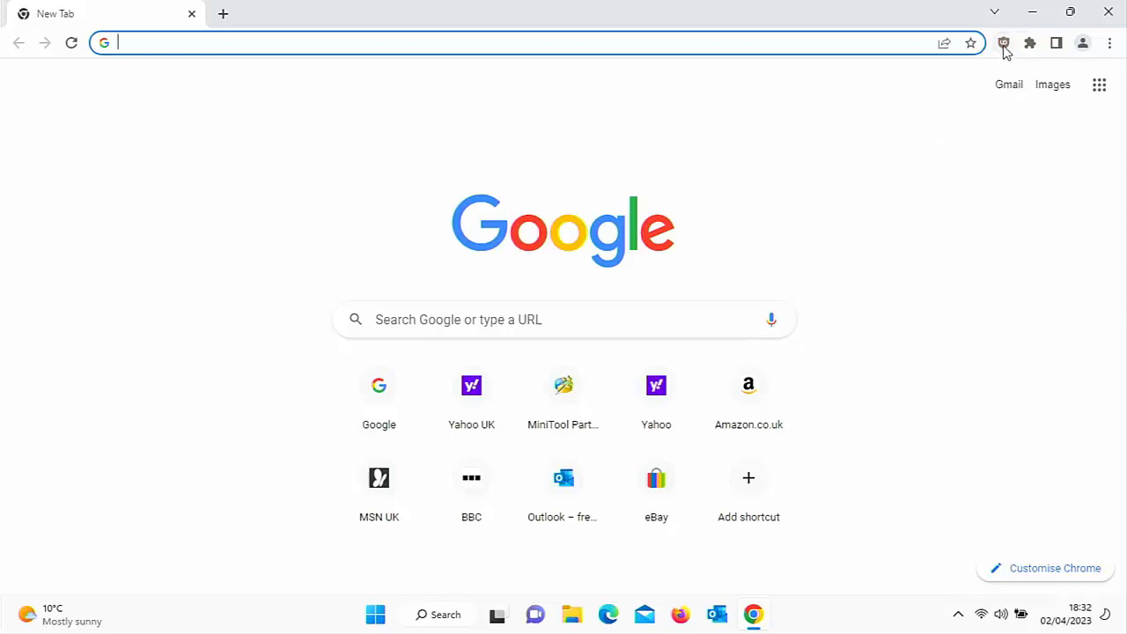
mouse_move(1003, 43)
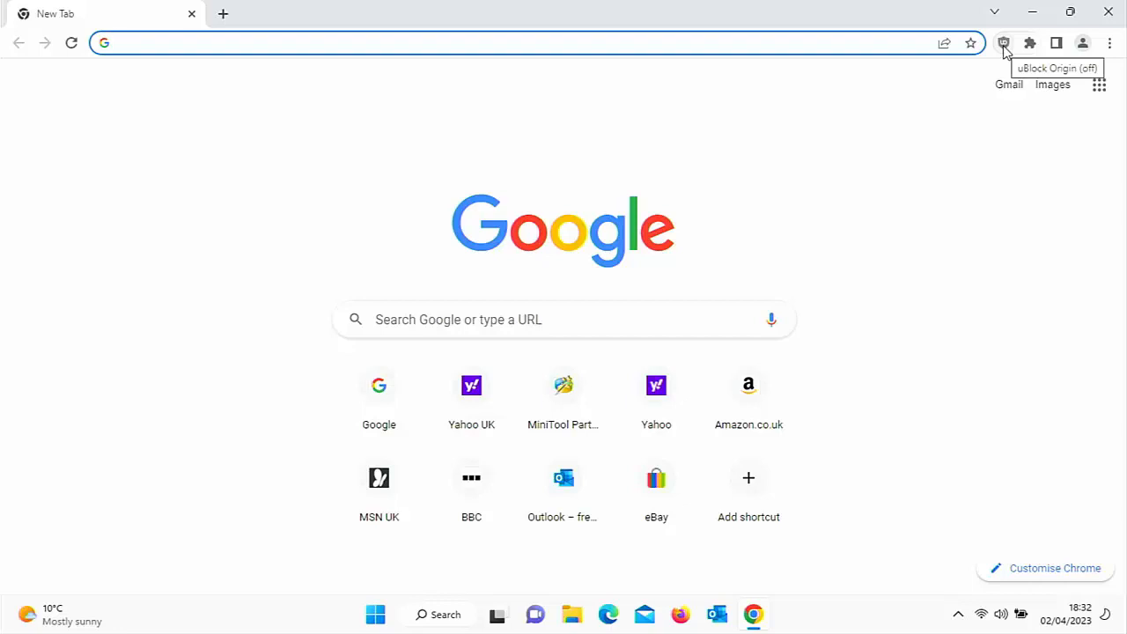
mouse_move(471, 397)
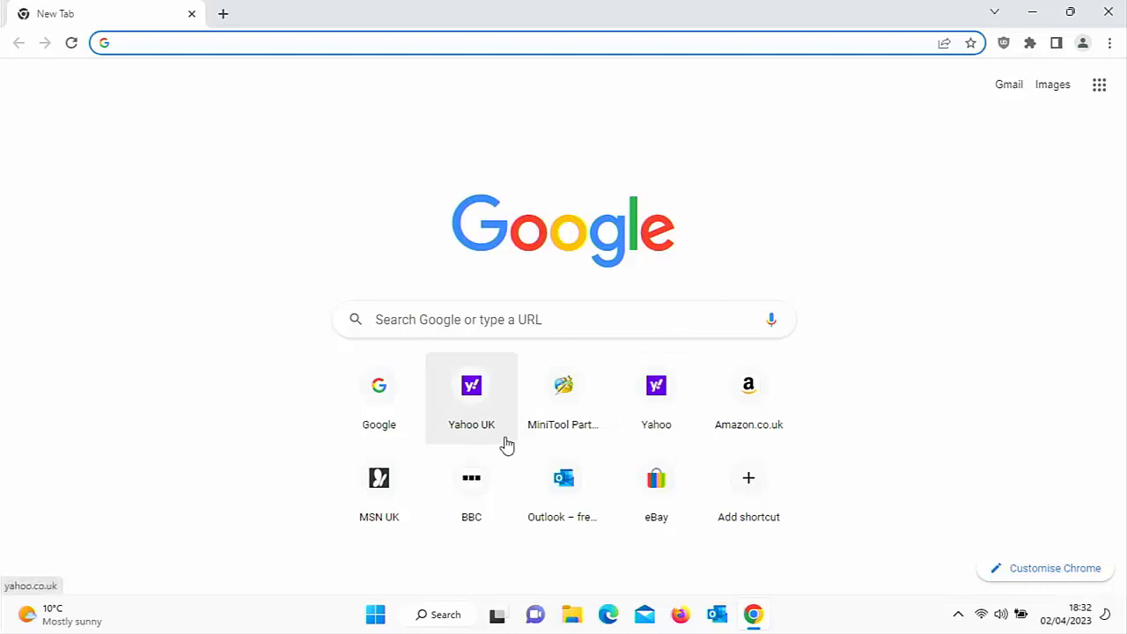
mouse_move(407, 465)
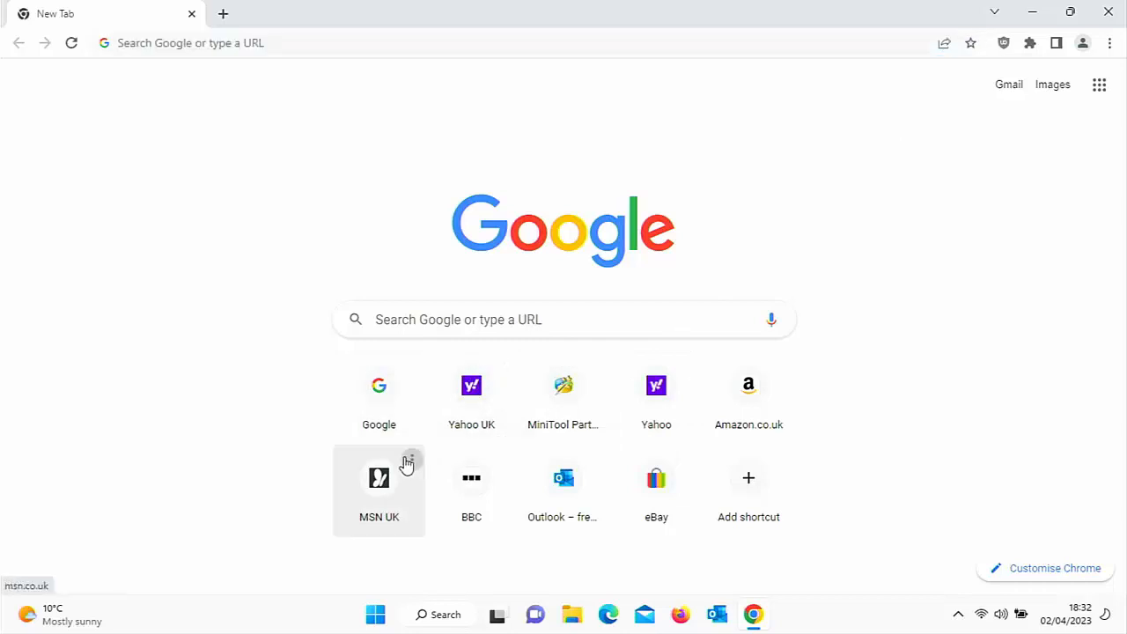
click(408, 462)
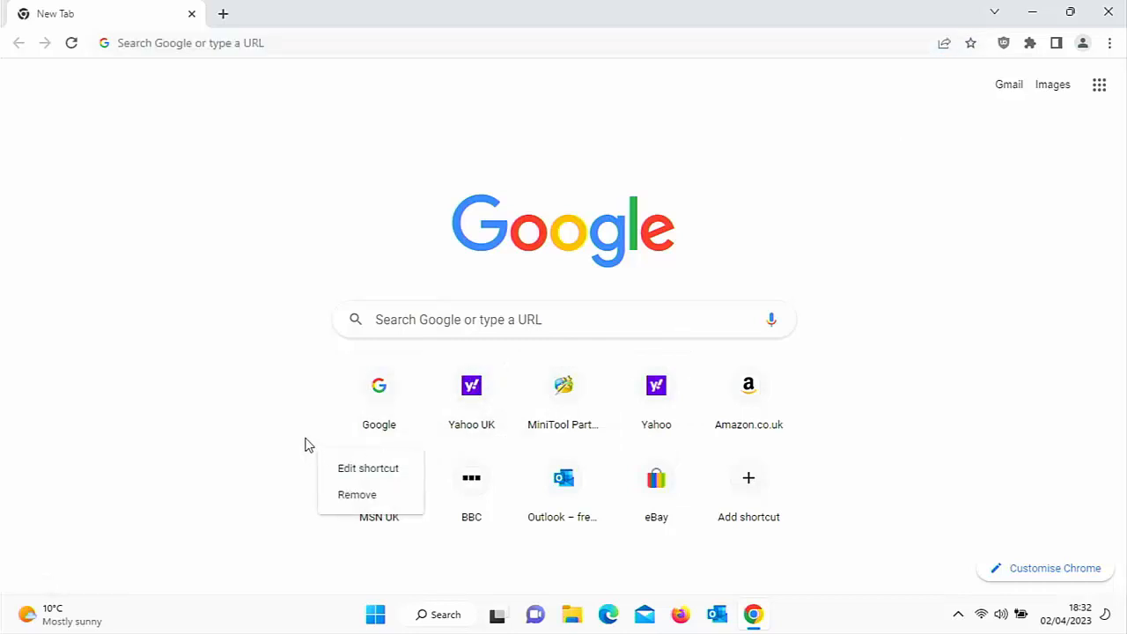
click(378, 384)
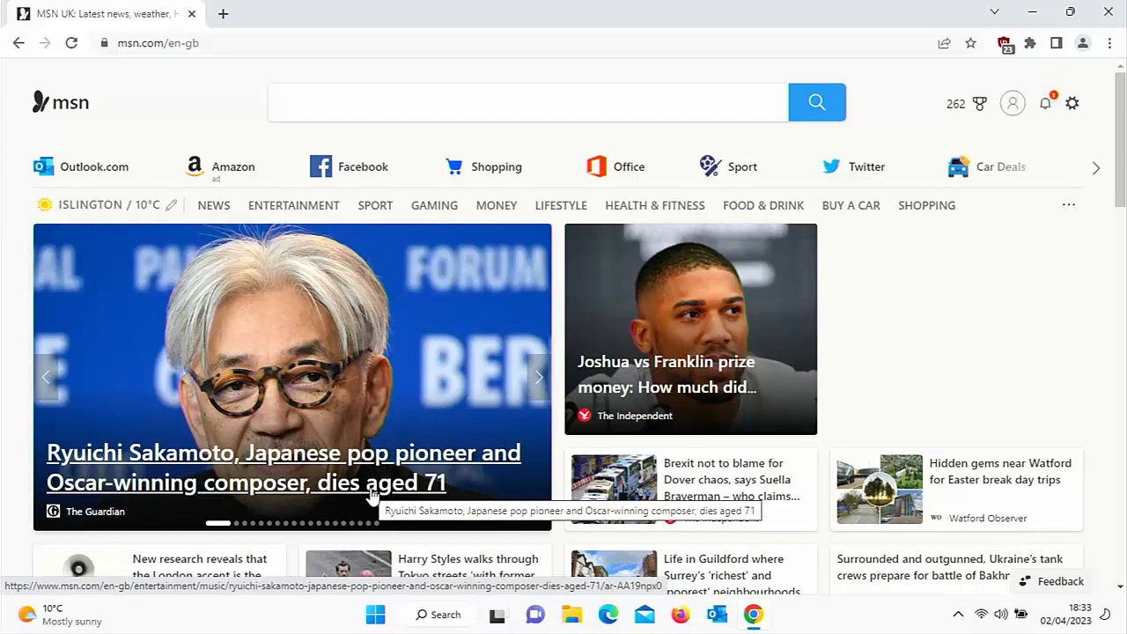
click(528, 103)
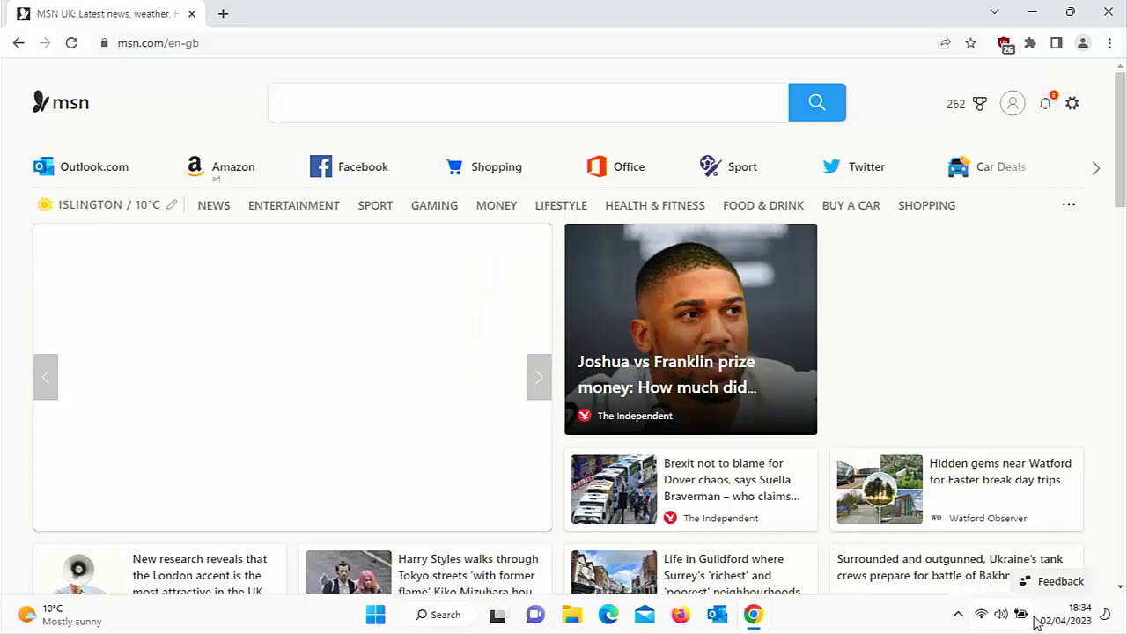
click(528, 102)
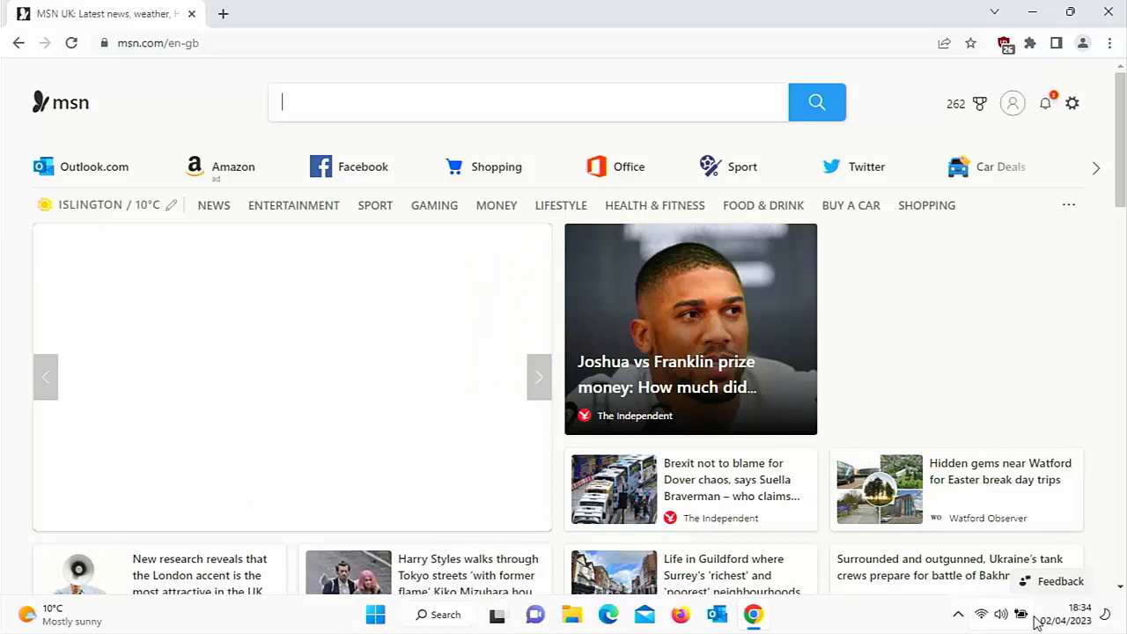